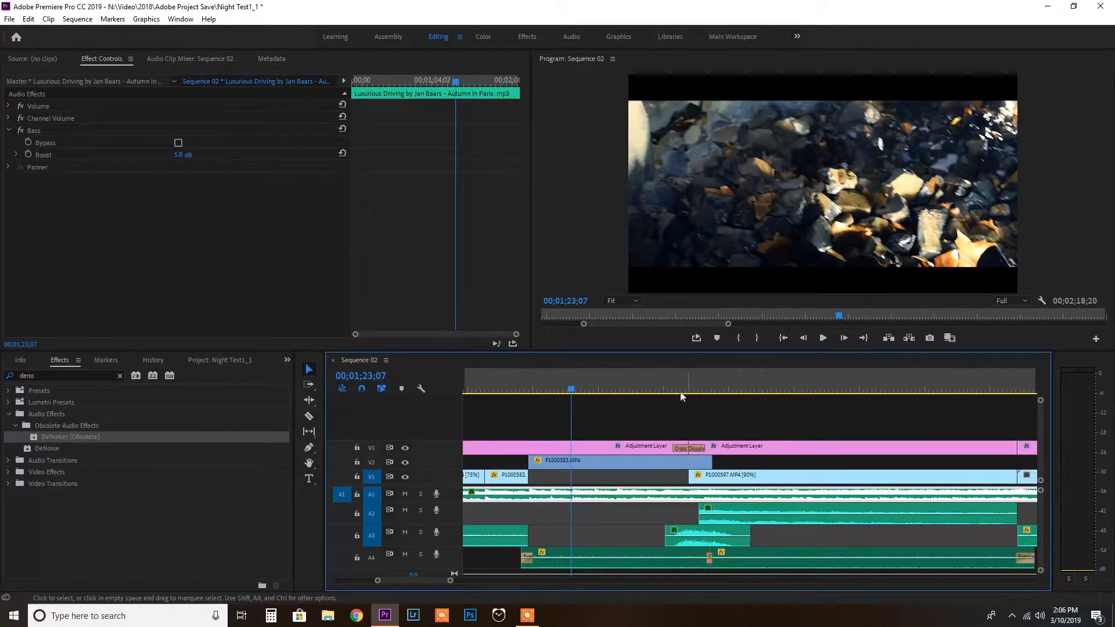
# Move the playhead to the carved PARKRITE stone shot at 00;01;26;11
pyautogui.click(657, 390)
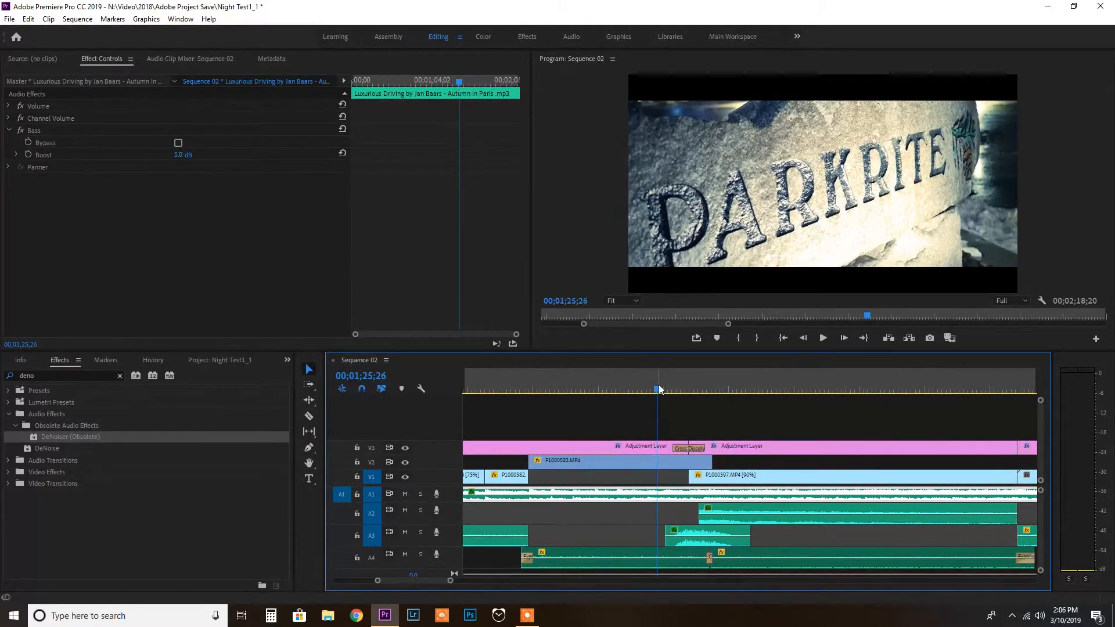
pyautogui.click(673, 389)
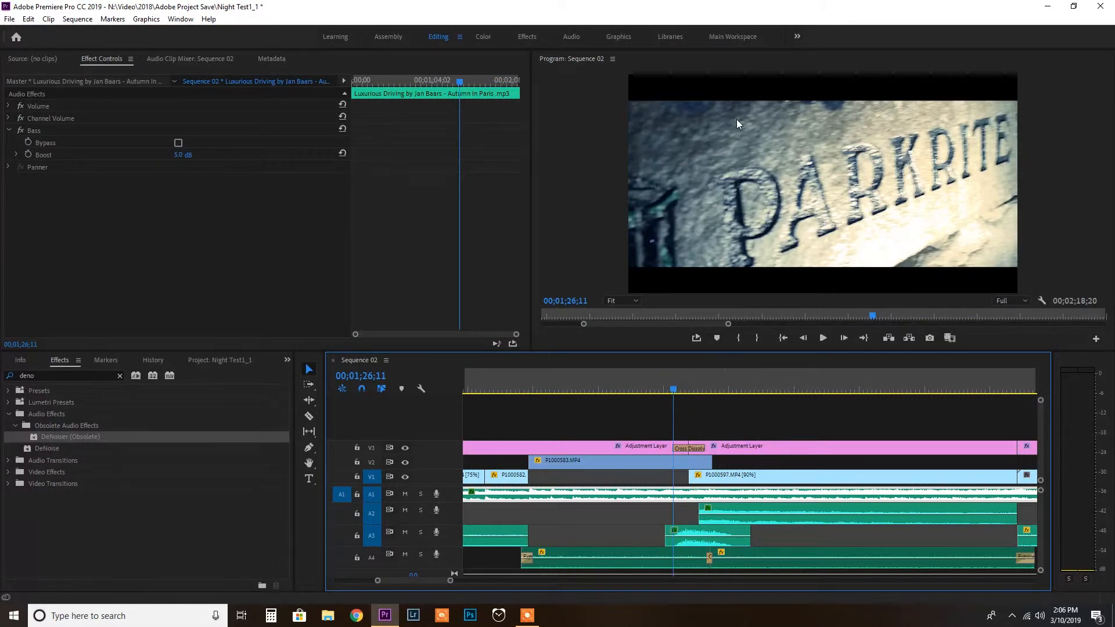
pyautogui.moveTo(890, 249)
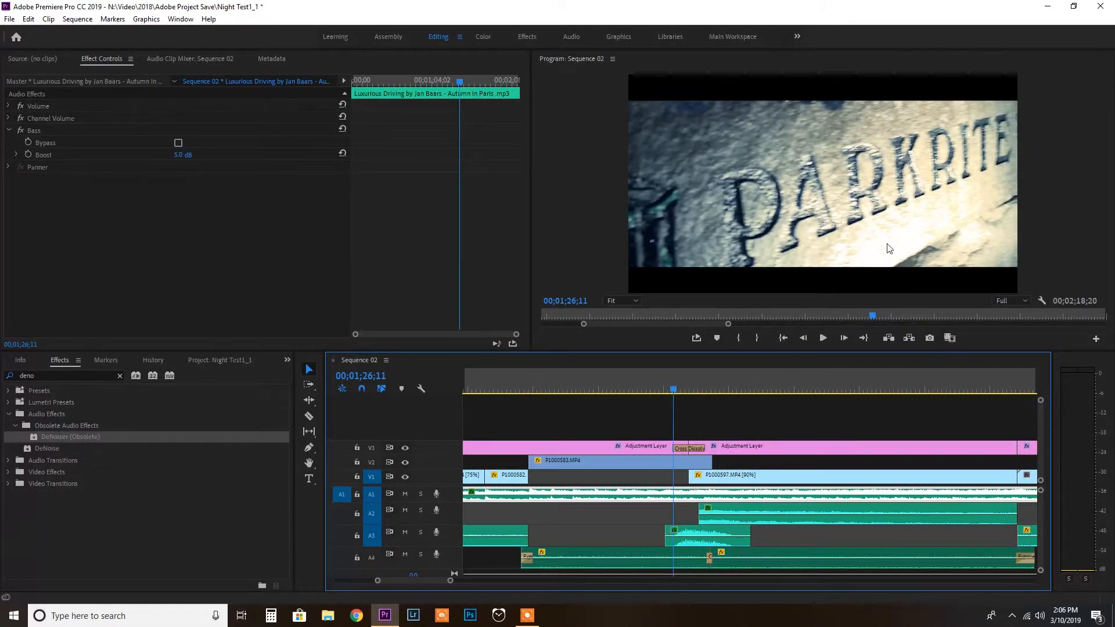
pyautogui.moveTo(784, 114)
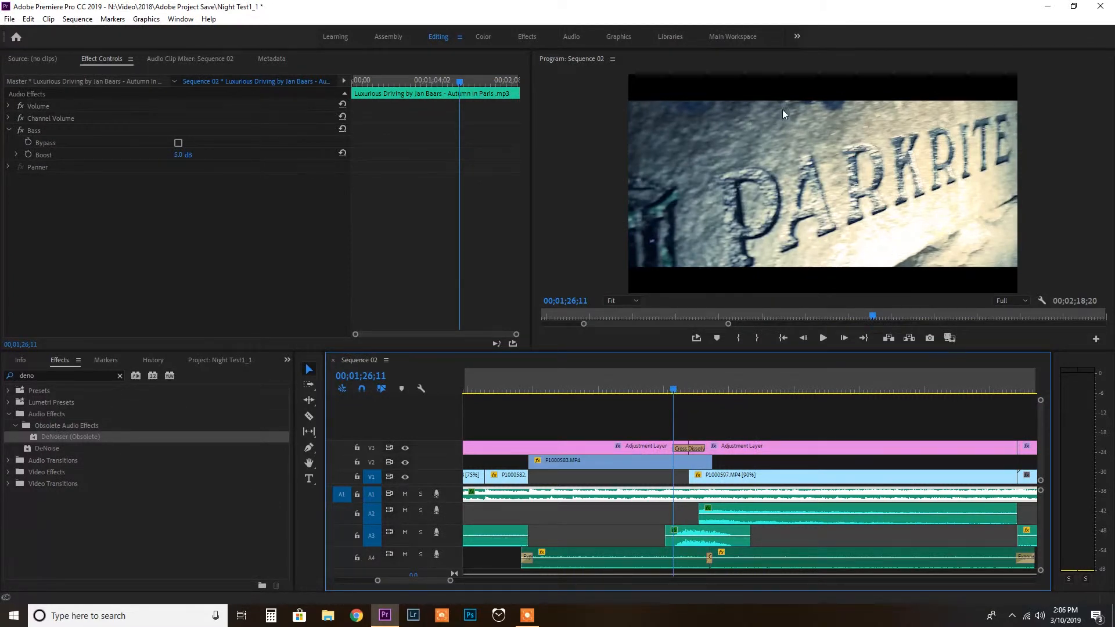
pyautogui.moveTo(794, 120)
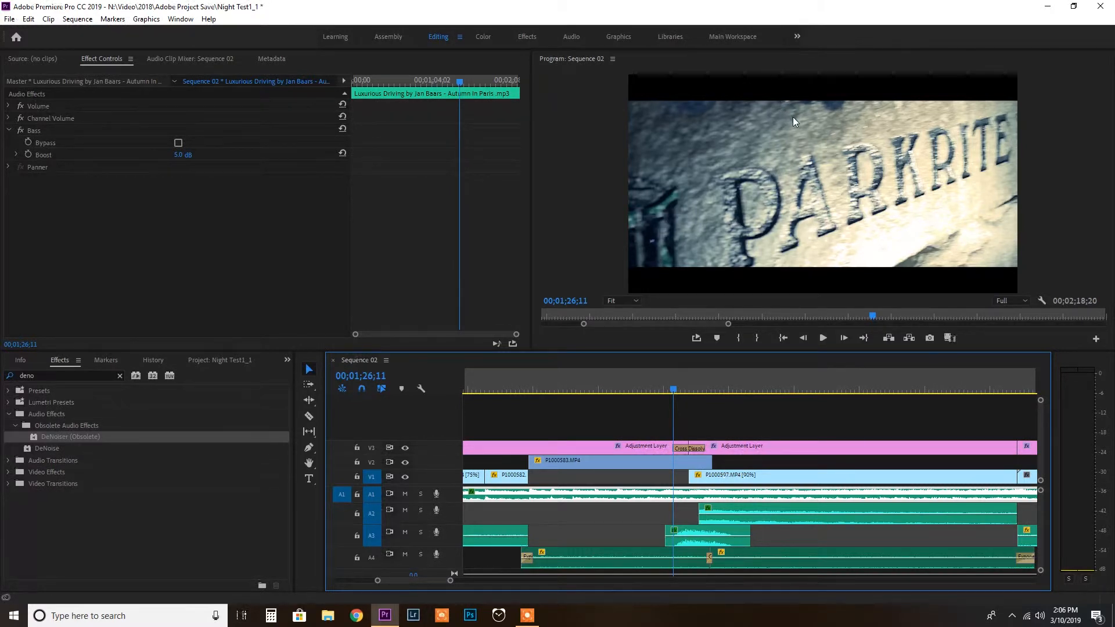
pyautogui.moveTo(766, 146)
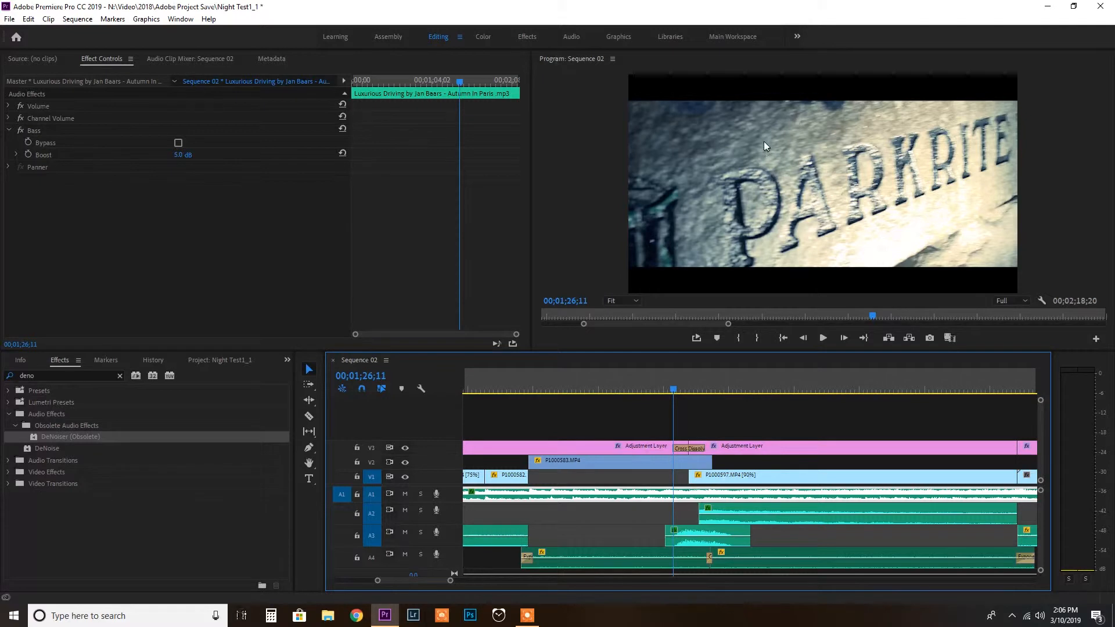
pyautogui.moveTo(787, 427)
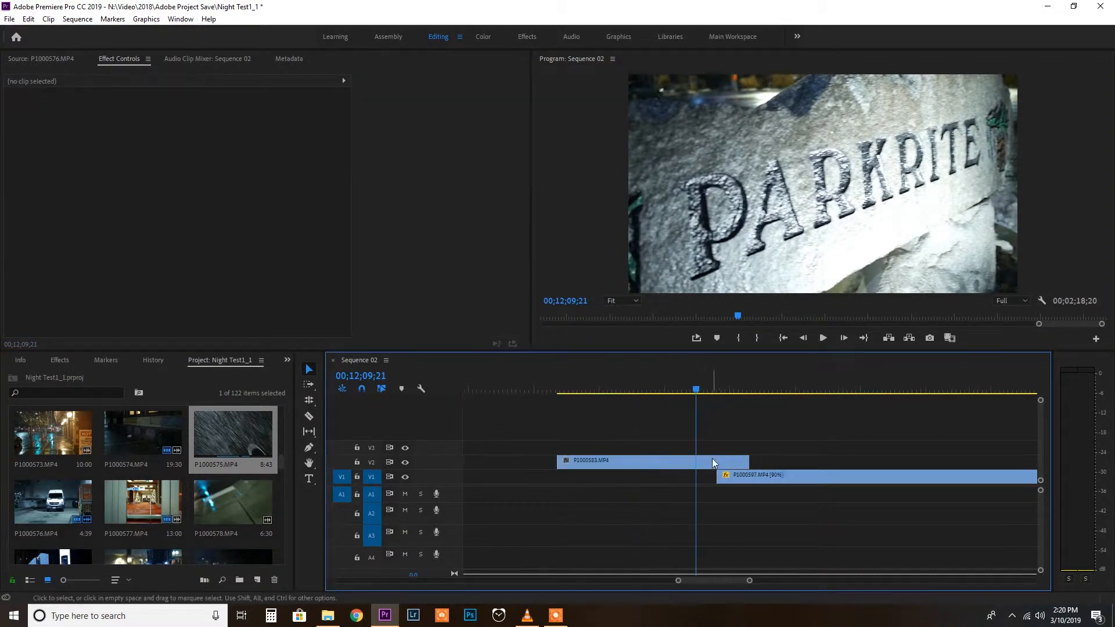
# Select clips P1000583 and P1000597, then park the playhead at 00;12;10;04 where they overlap
pyautogui.click(641, 461)
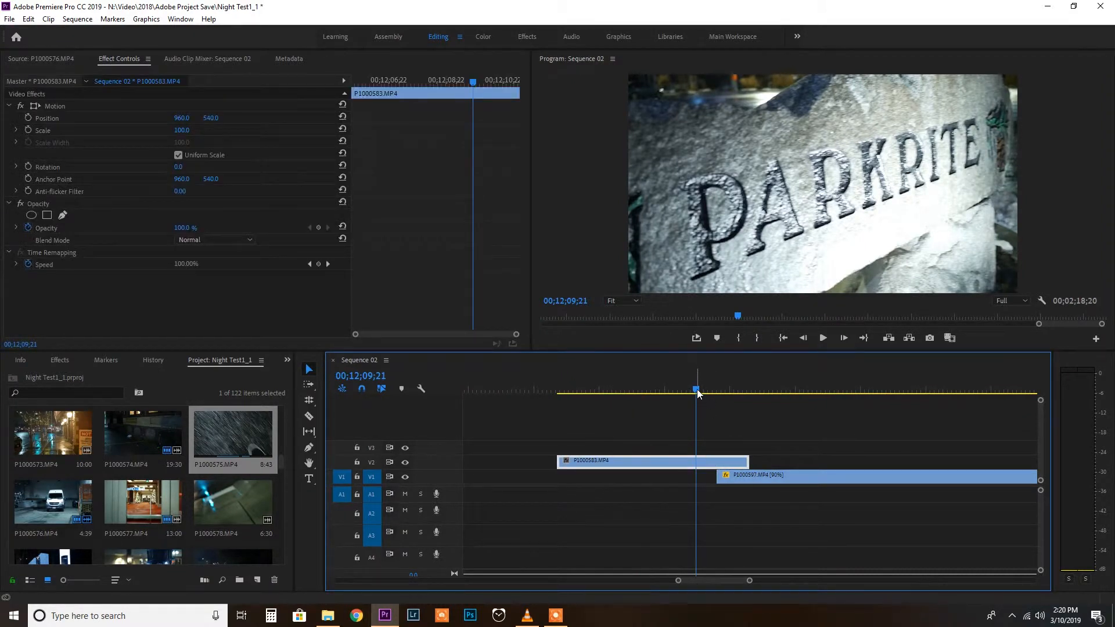
pyautogui.click(561, 390)
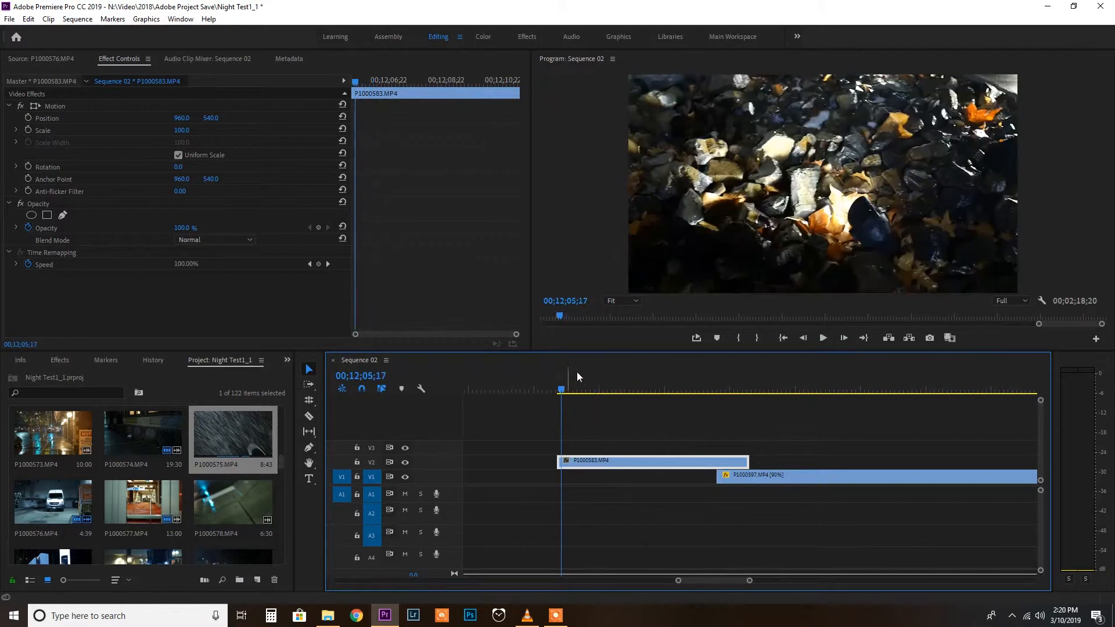
pyautogui.click(823, 337)
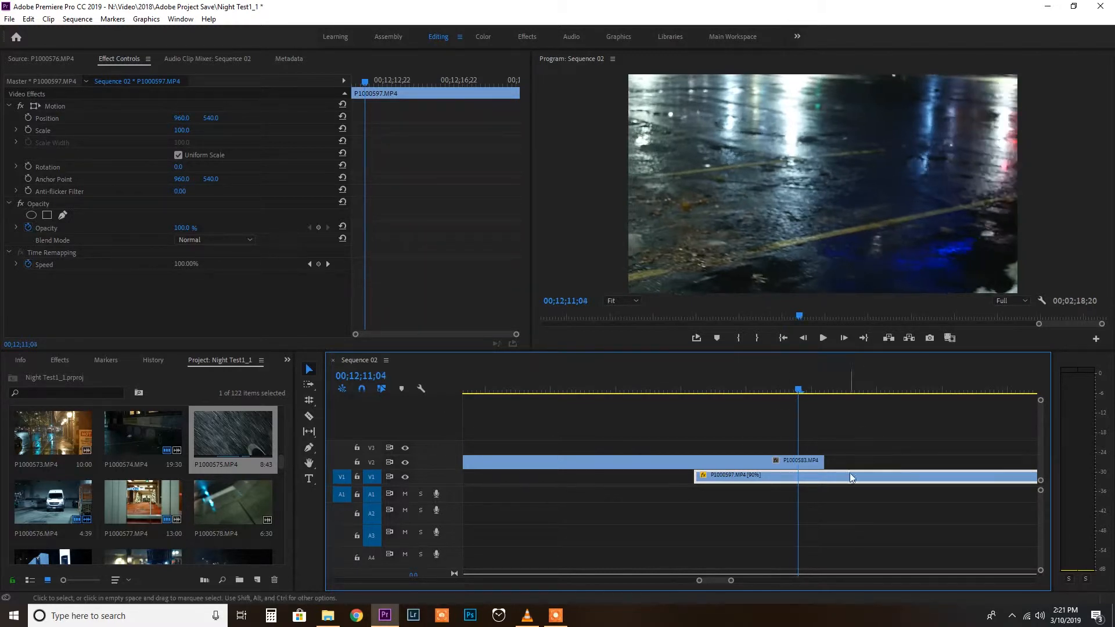
pyautogui.click(843, 388)
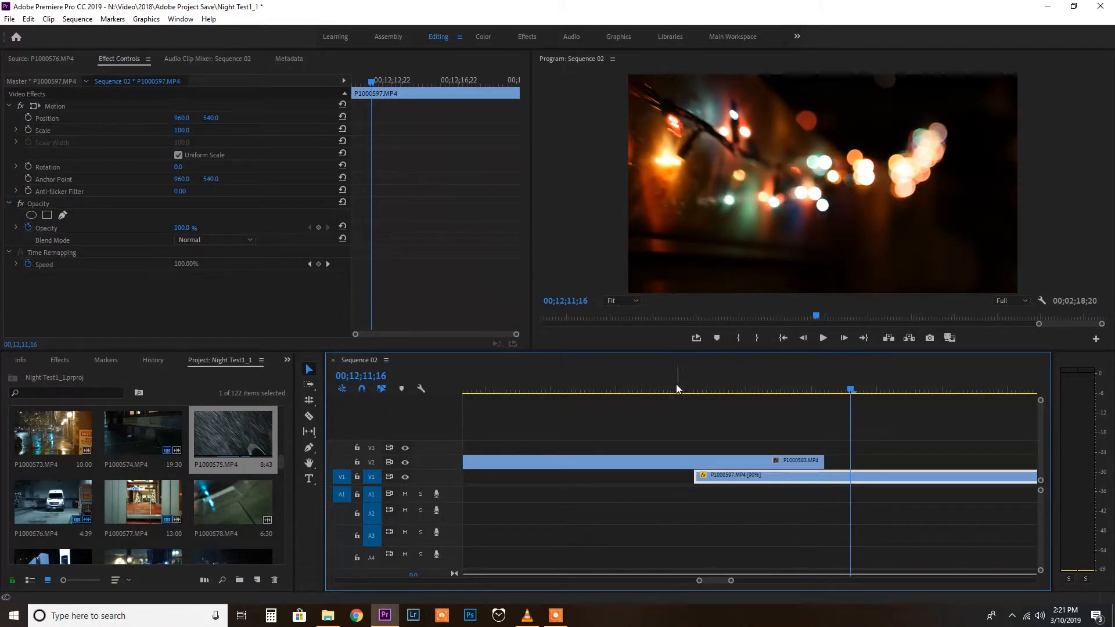
pyautogui.click(667, 391)
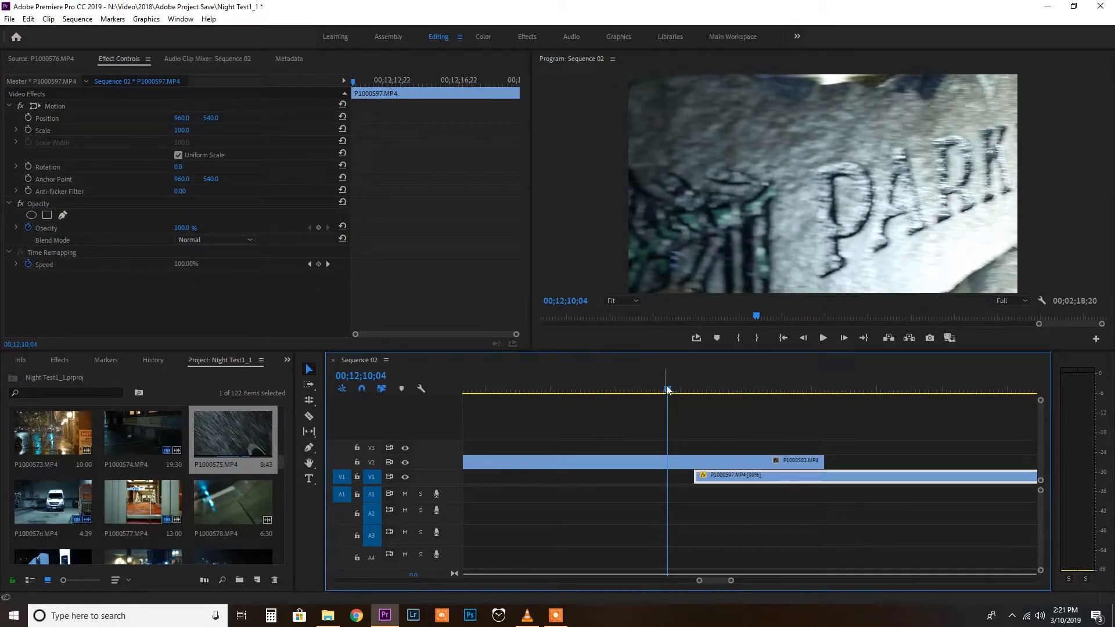
pyautogui.moveTo(630, 304)
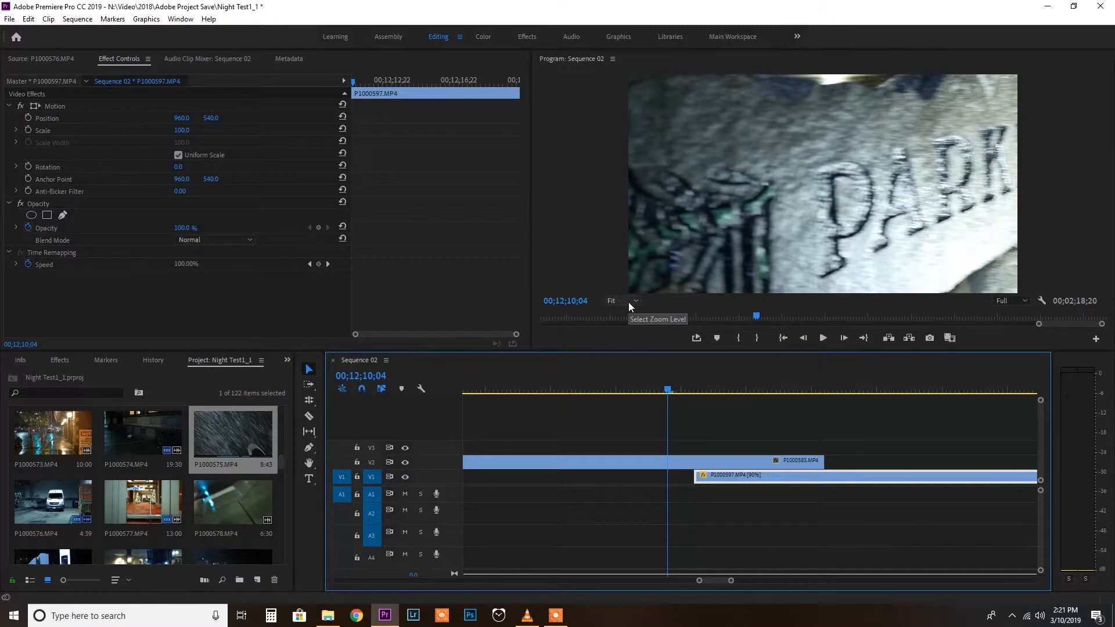
# Set the Program Monitor zoom level to 25%
pyautogui.click(622, 300)
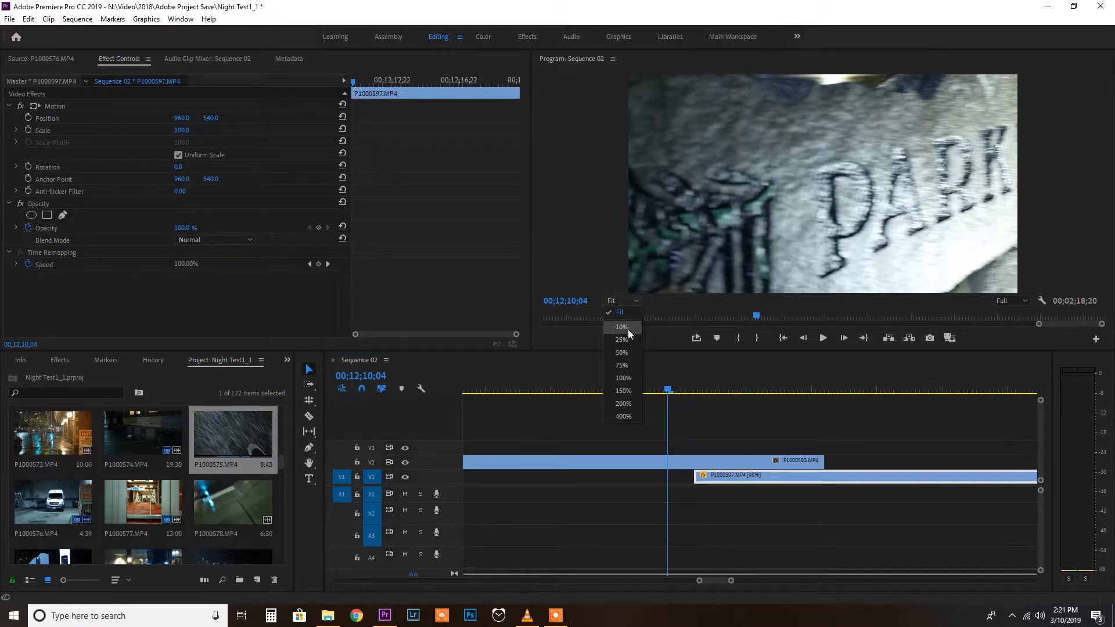
pyautogui.click(621, 339)
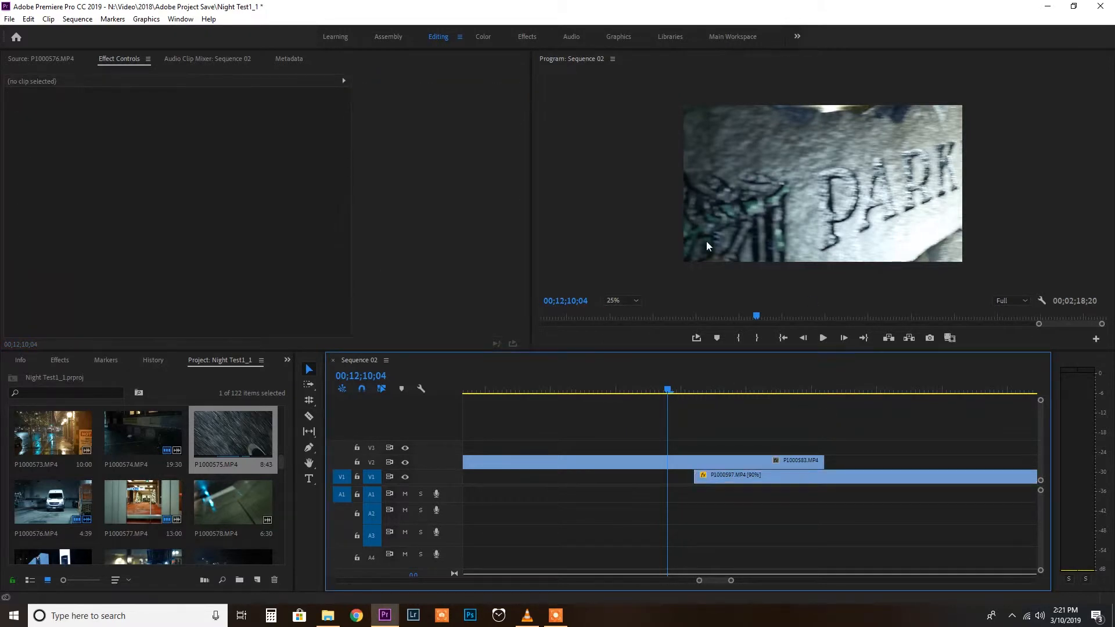
pyautogui.moveTo(648, 82)
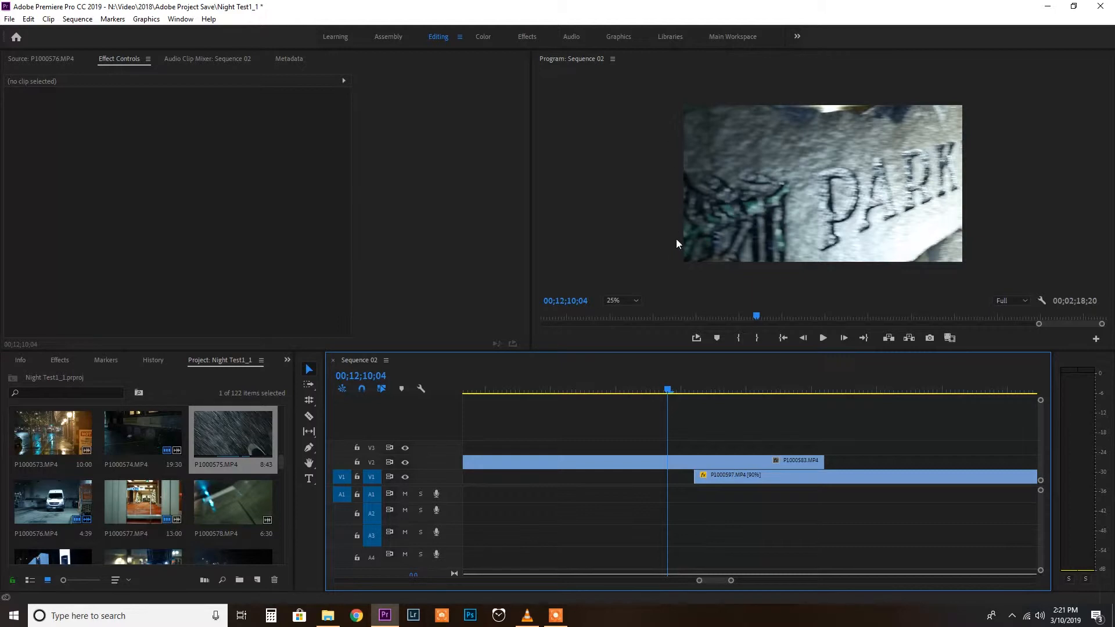
pyautogui.moveTo(610, 251)
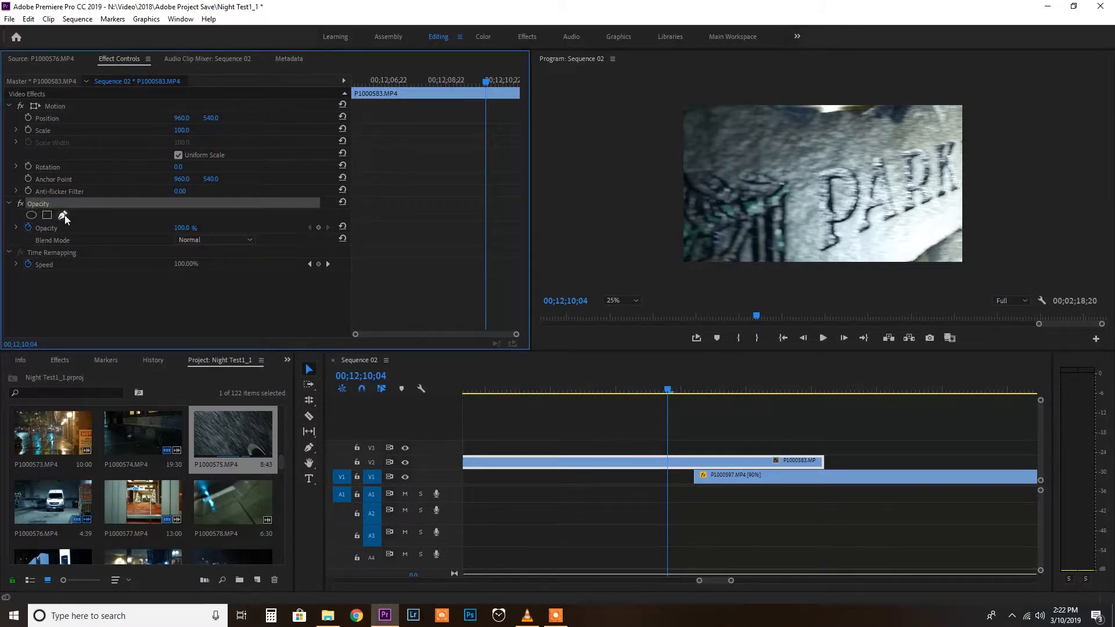
pyautogui.moveTo(62, 216)
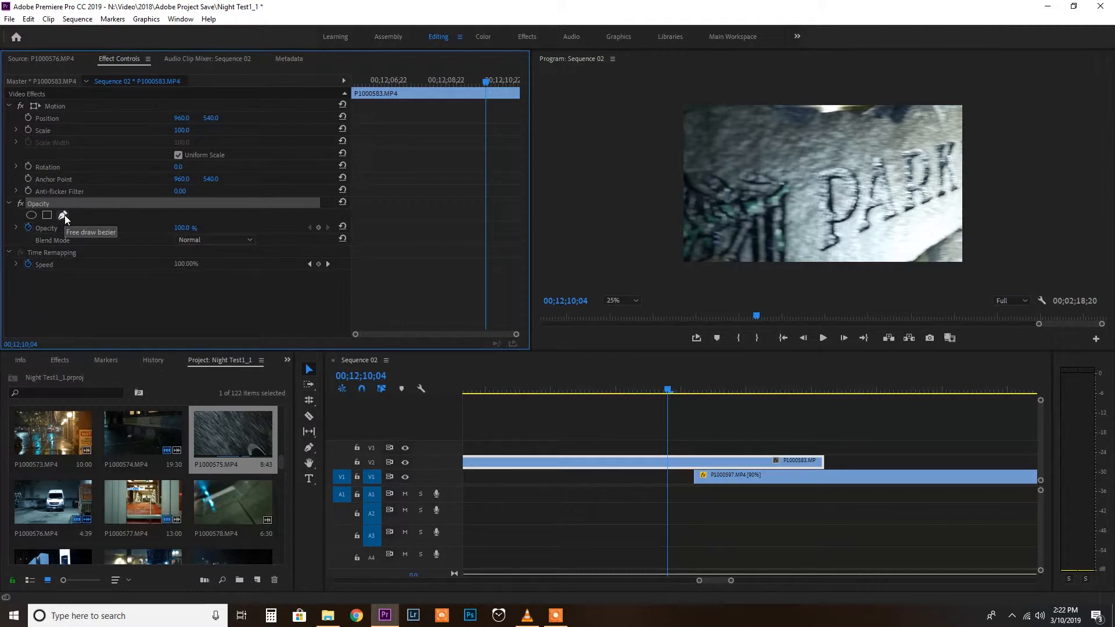
pyautogui.moveTo(655, 368)
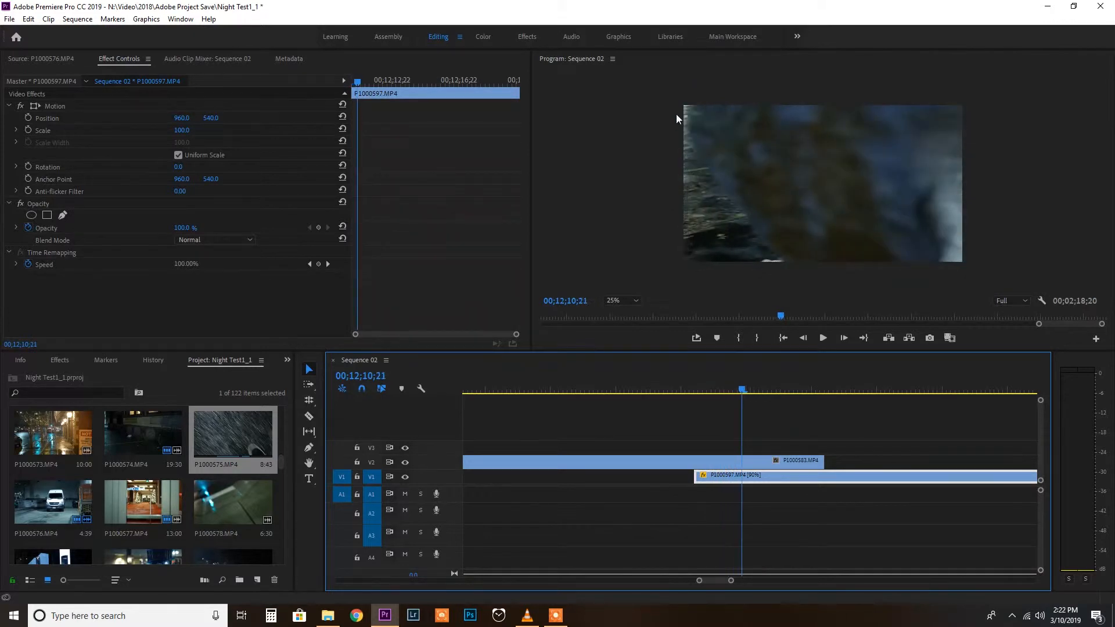
pyautogui.moveTo(685, 162)
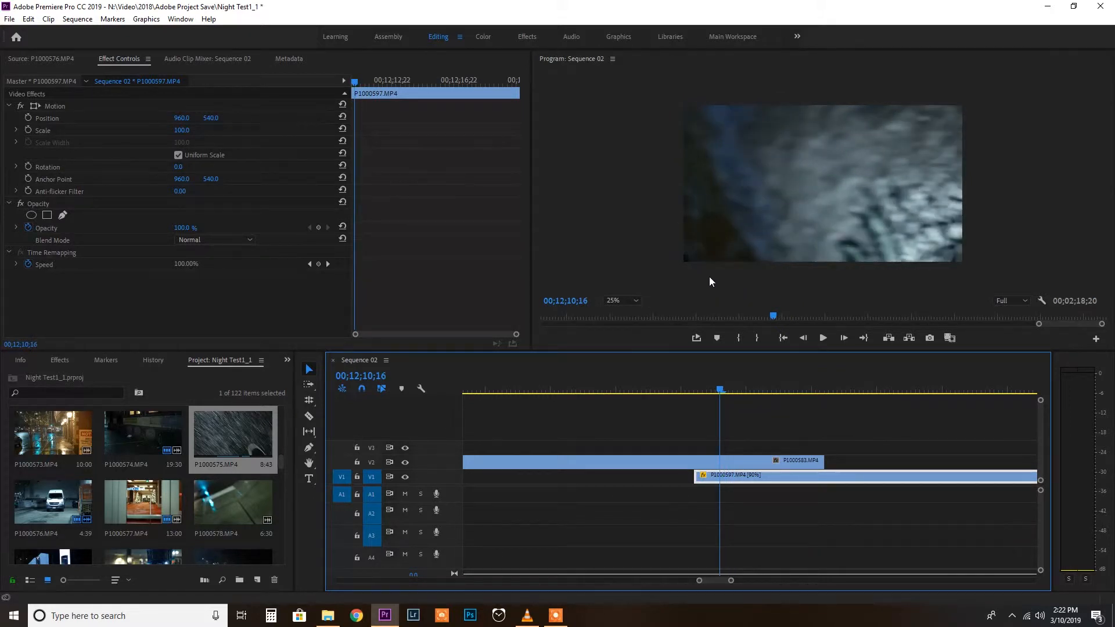
pyautogui.moveTo(688, 261)
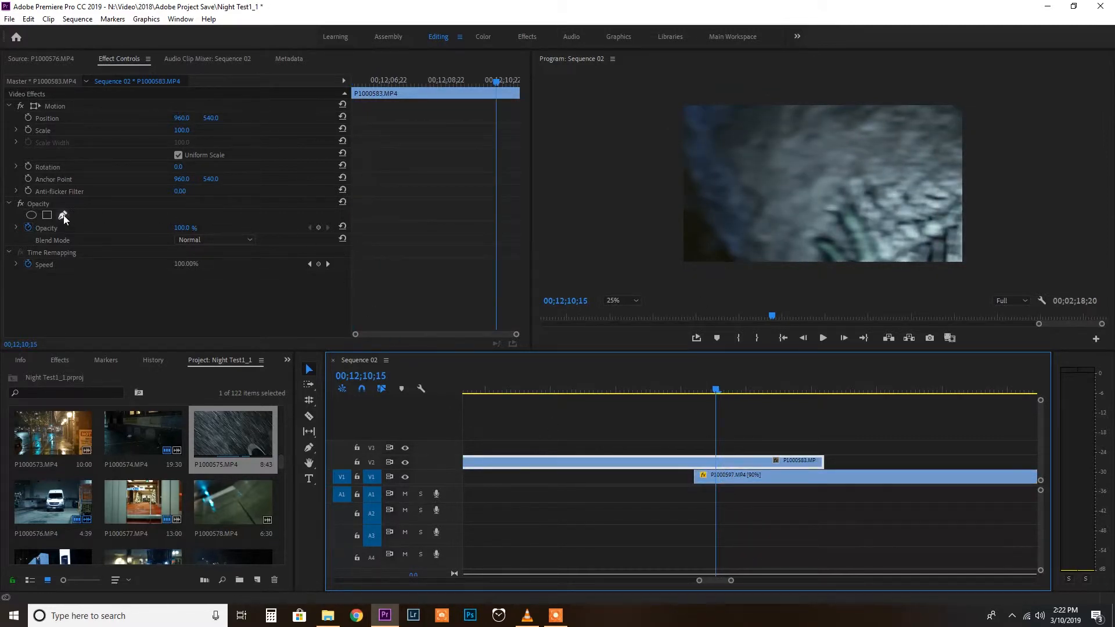
# Show Mask (1) on the P1000583 rock clip and switch on Inverted
pyautogui.click(62, 215)
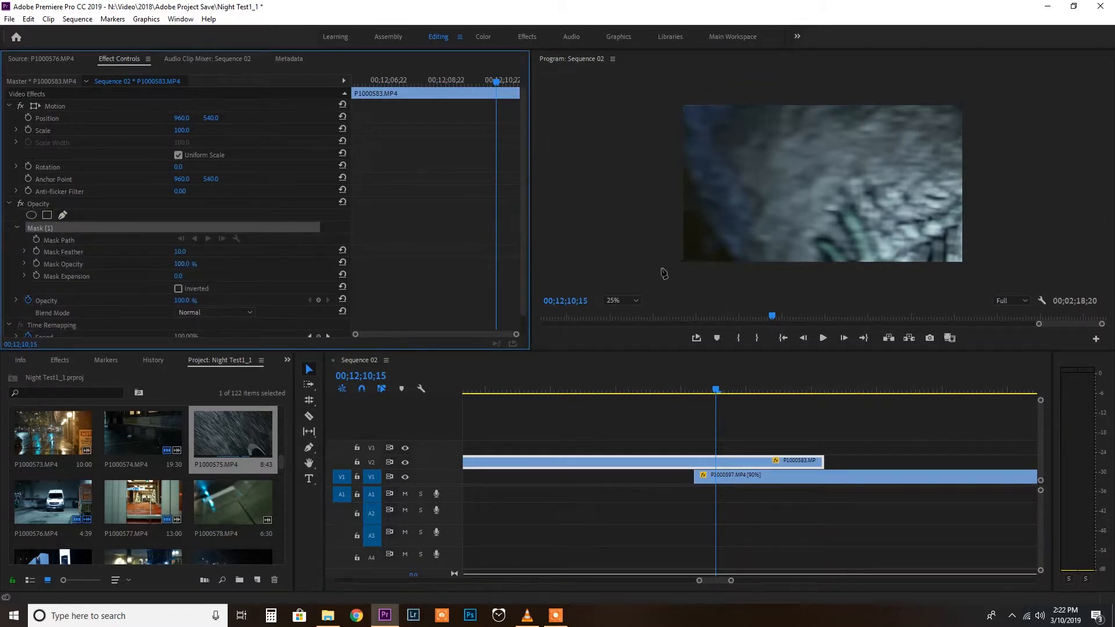
pyautogui.moveTo(630, 245)
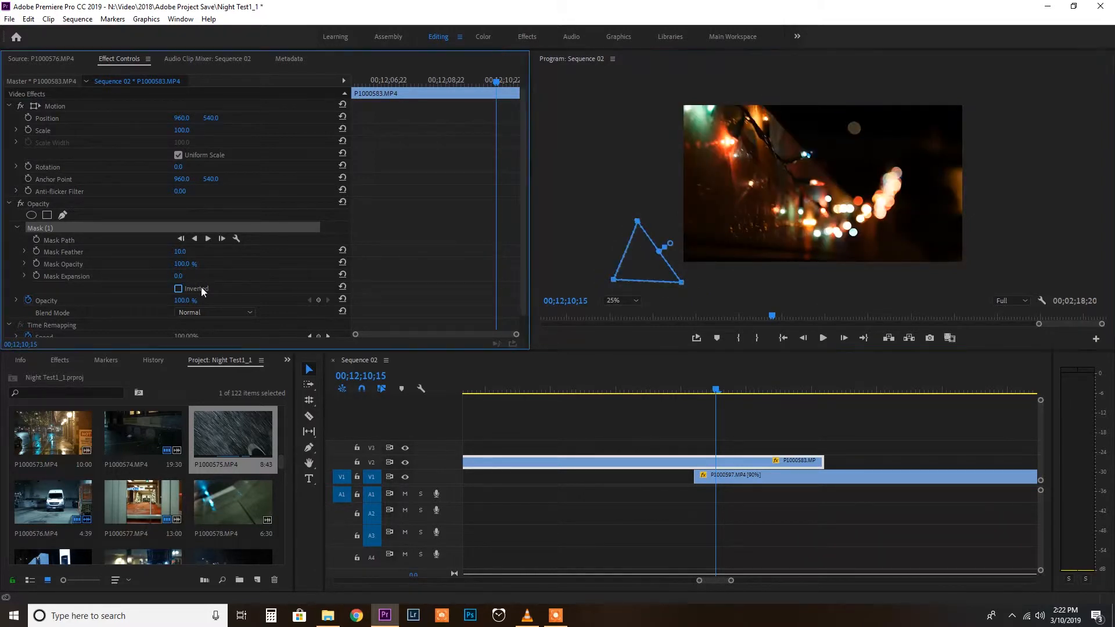
pyautogui.click(179, 288)
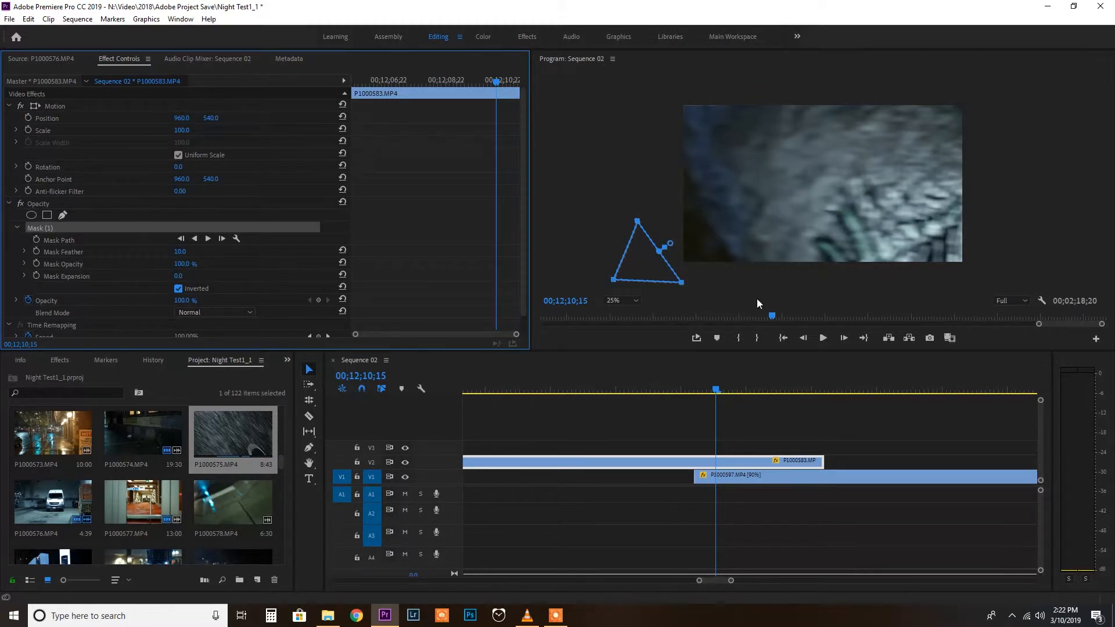
pyautogui.moveTo(695, 265)
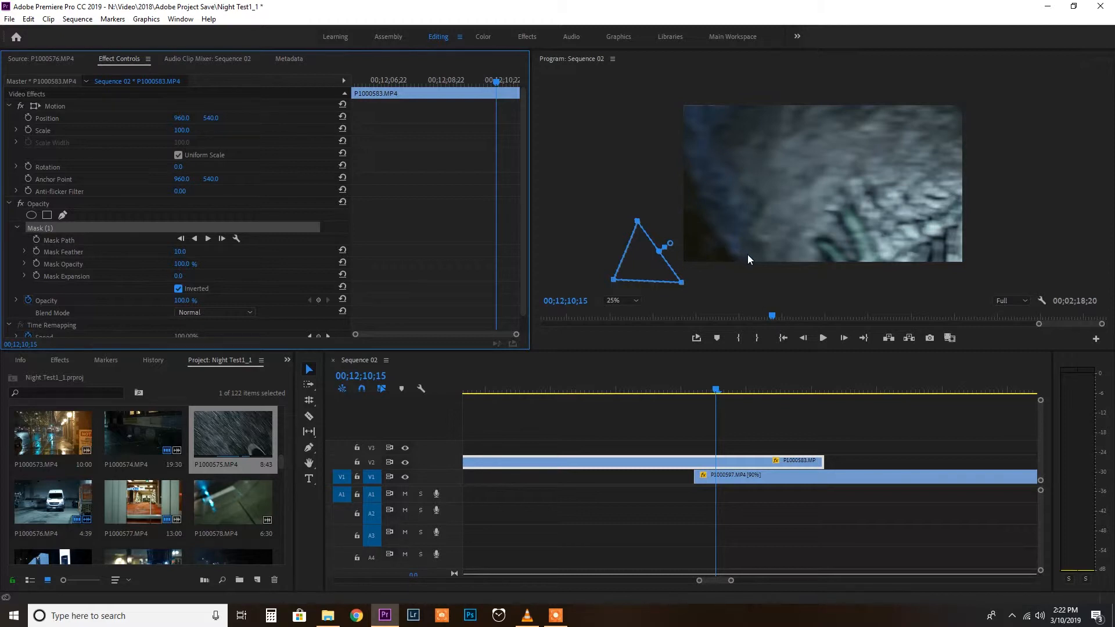
pyautogui.moveTo(354, 253)
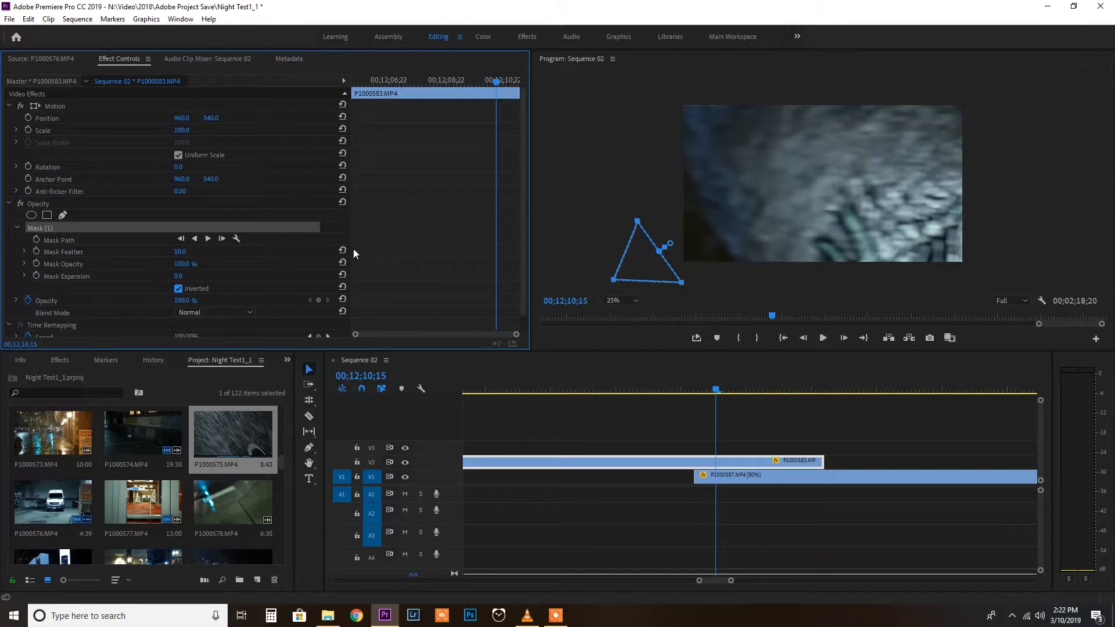
pyautogui.moveTo(499, 219)
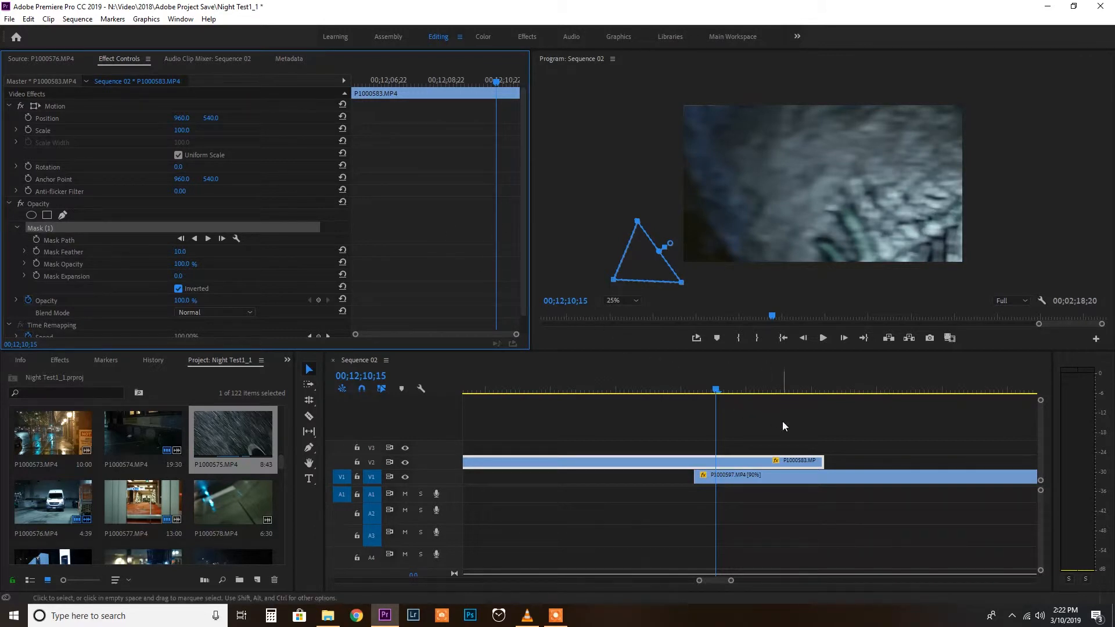
pyautogui.moveTo(282, 264)
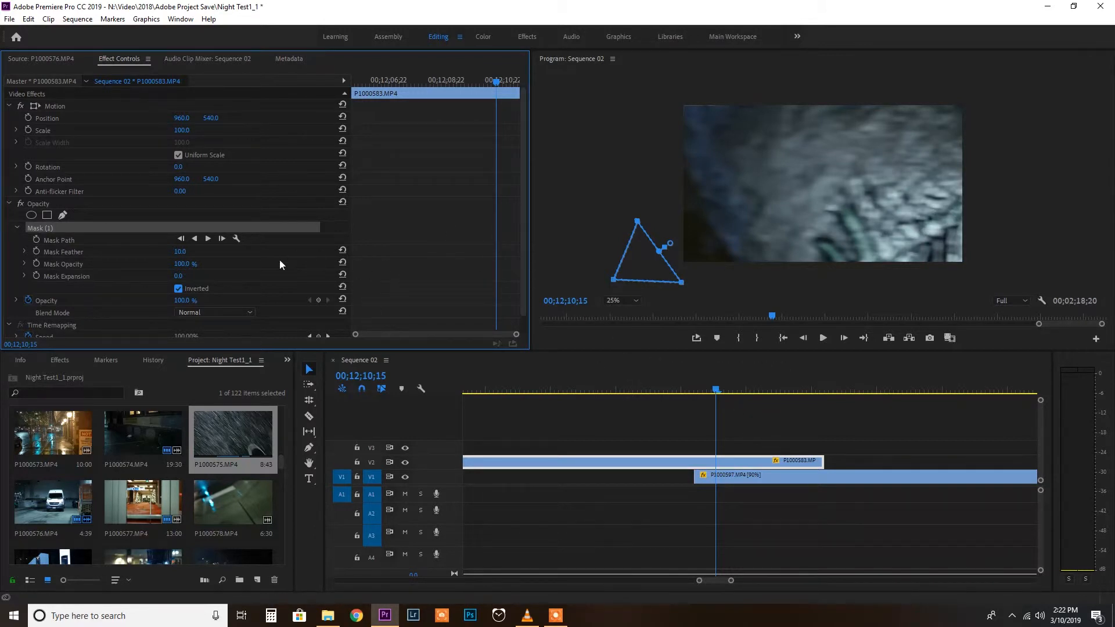
pyautogui.moveTo(223, 238)
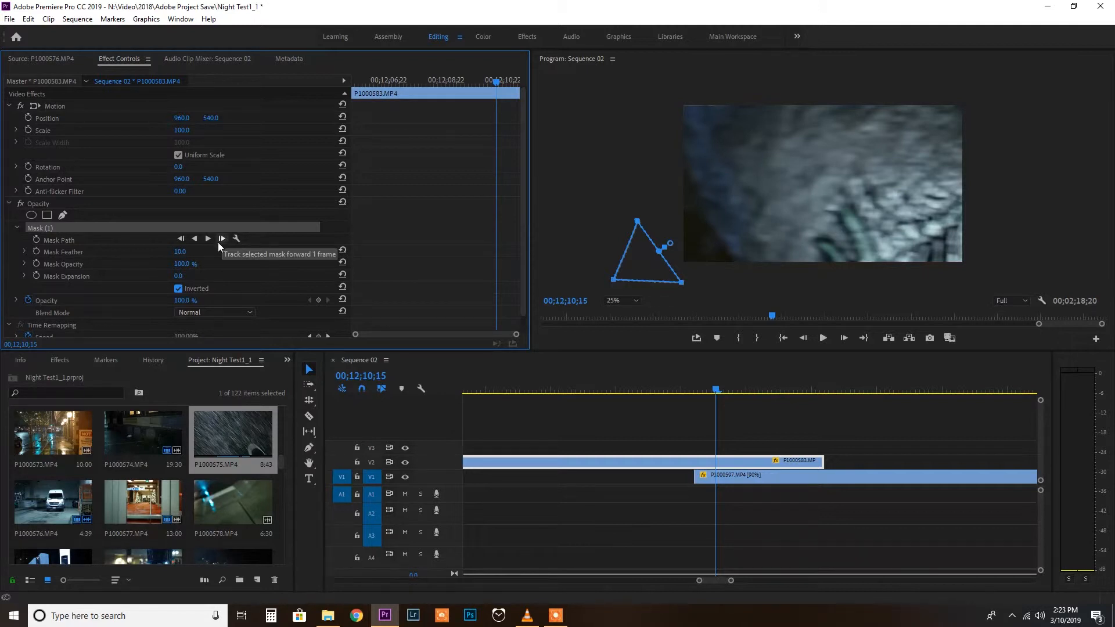
# Track the mask forward frame by frame, reshaping it into a curved wedge along the rock edge
pyautogui.click(222, 238)
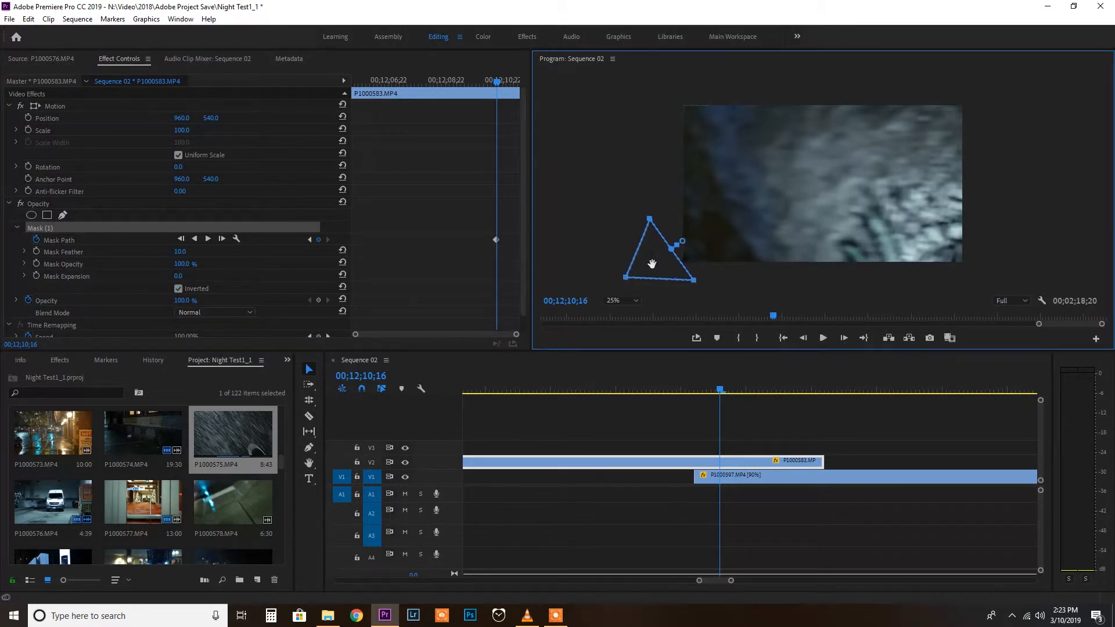
pyautogui.moveTo(650, 263); pyautogui.dragTo(686, 263)
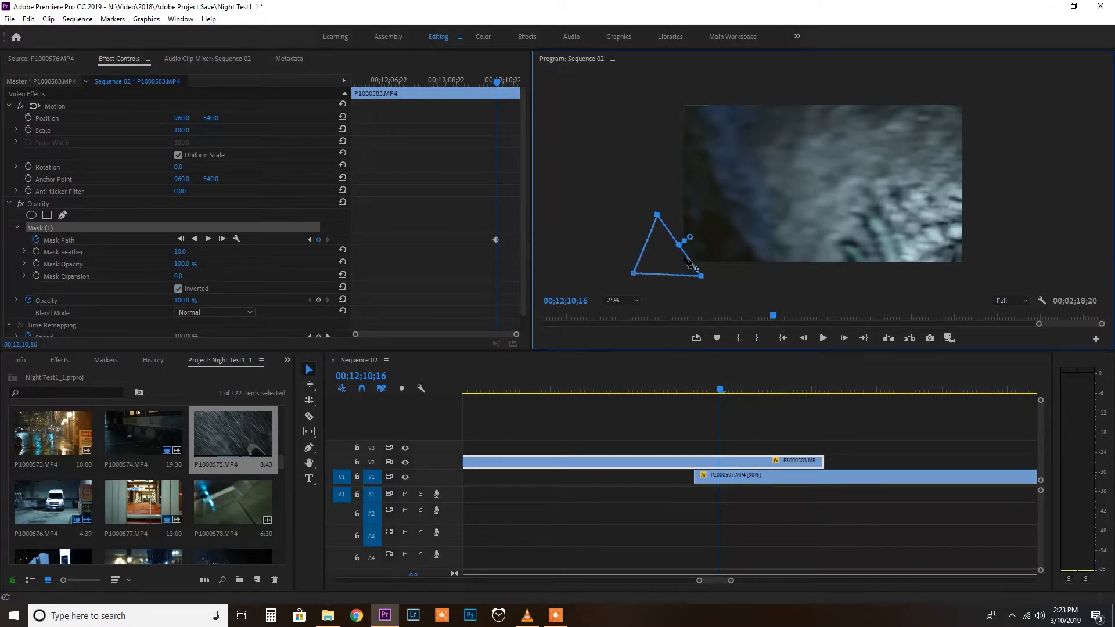
pyautogui.moveTo(682, 292)
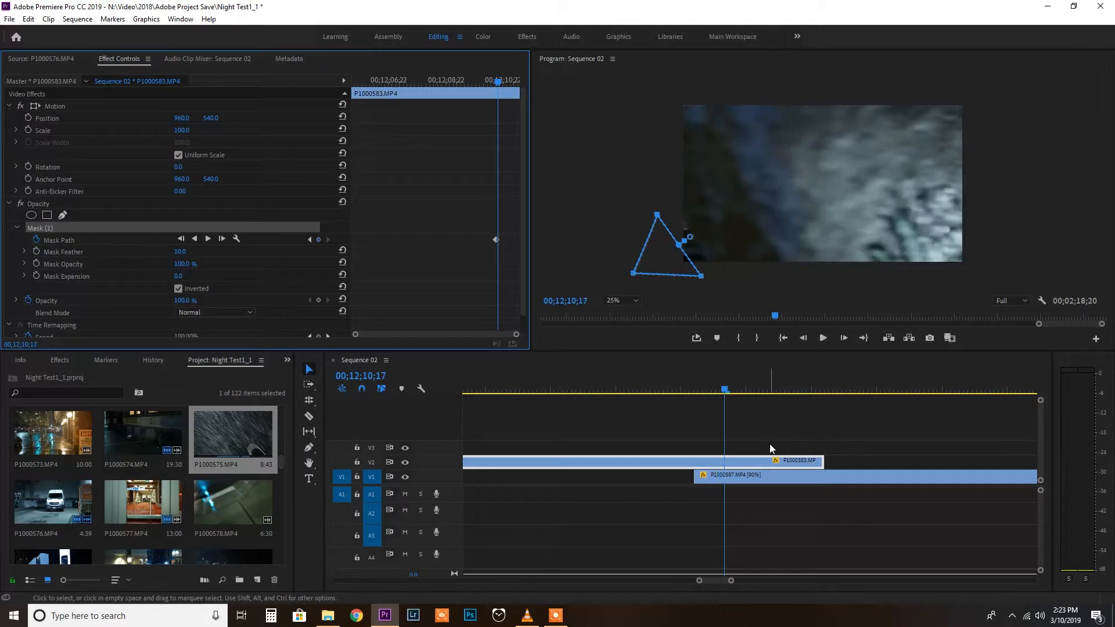
pyautogui.moveTo(708, 254)
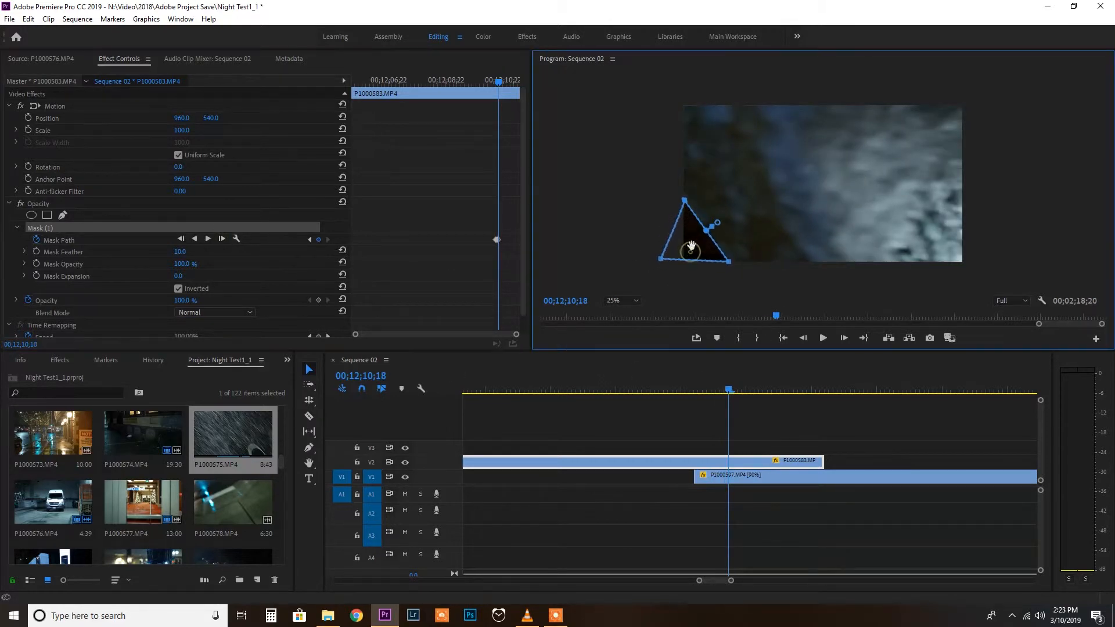
pyautogui.moveTo(693, 251); pyautogui.dragTo(688, 235)
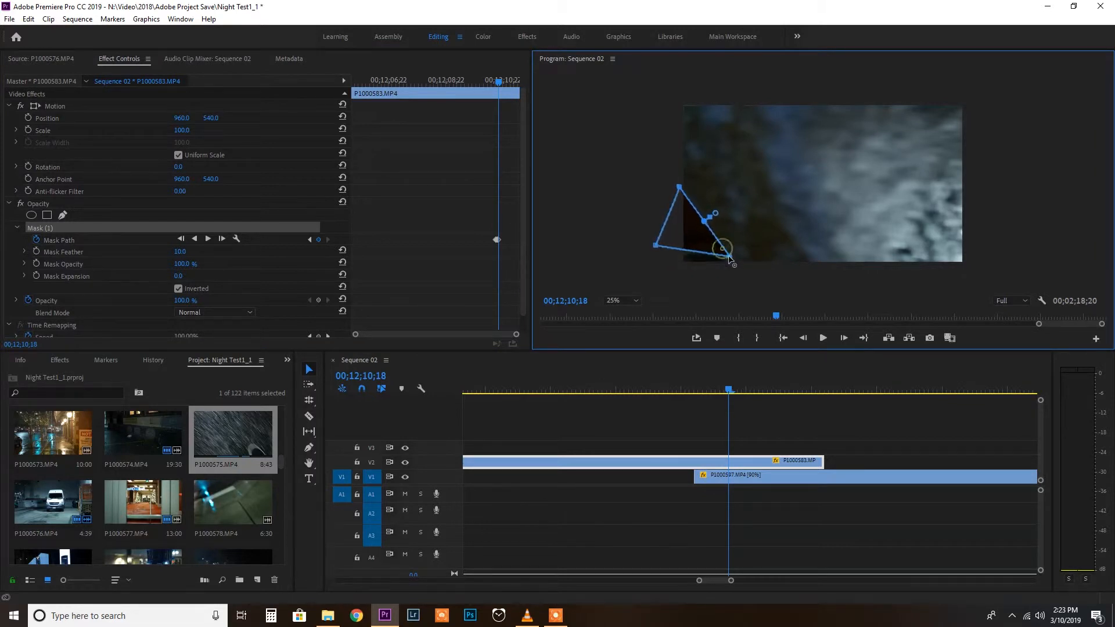
pyautogui.moveTo(725, 247); pyautogui.dragTo(740, 269)
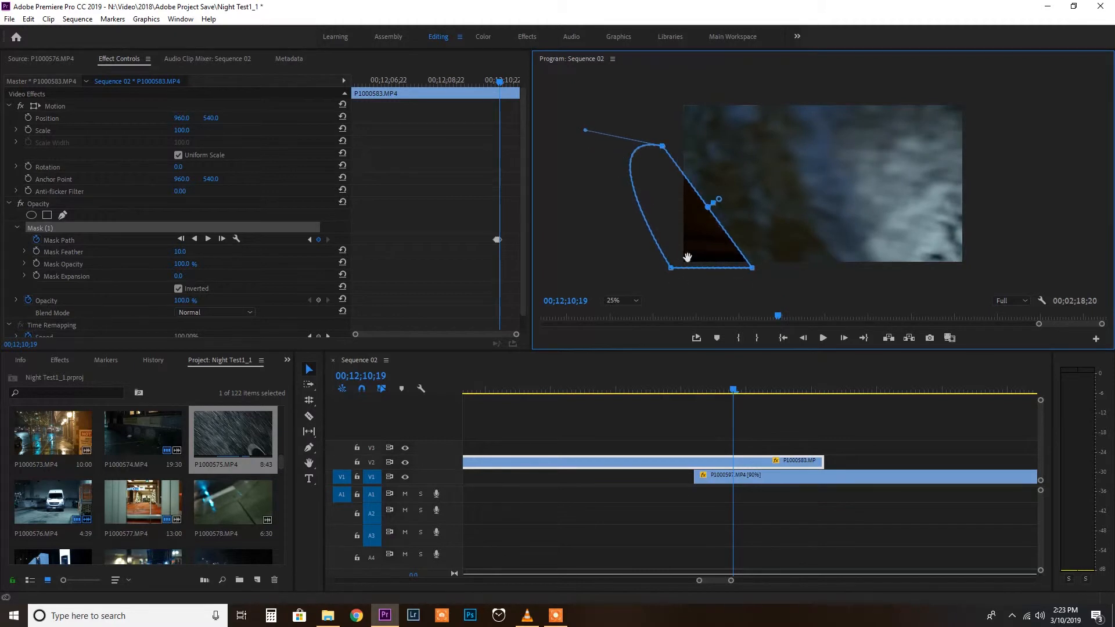
pyautogui.moveTo(739, 283)
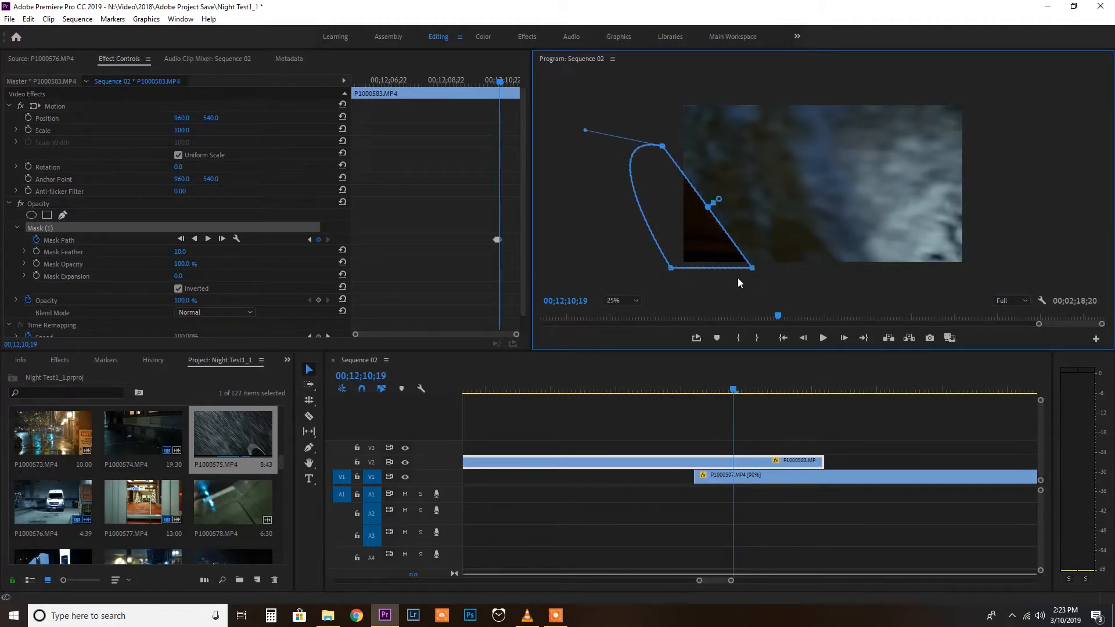
pyautogui.moveTo(671, 267); pyautogui.dragTo(671, 260)
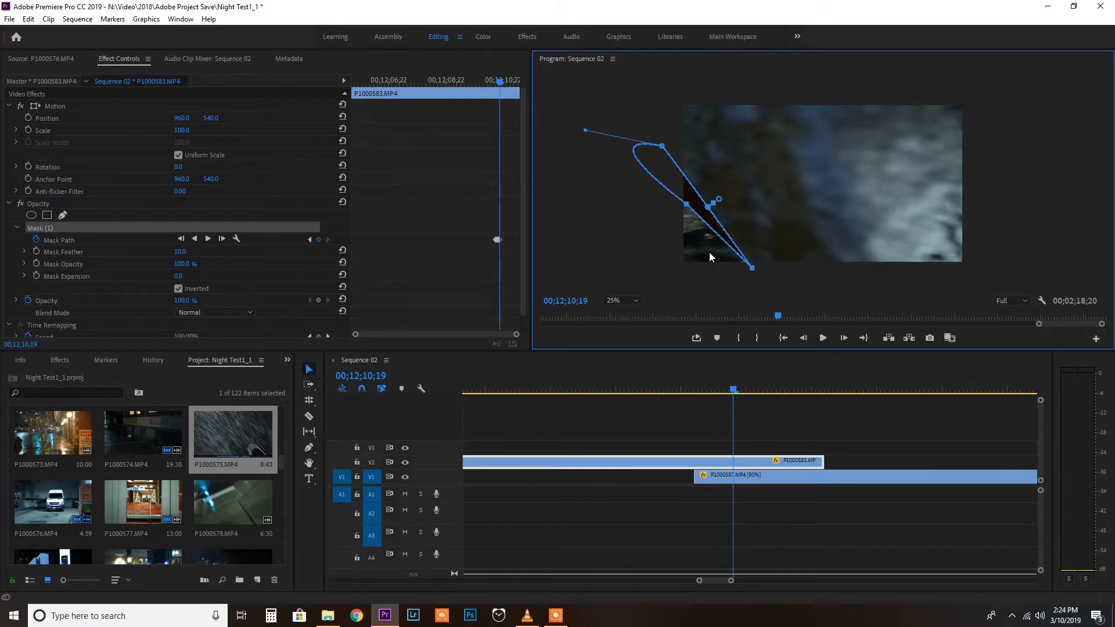
pyautogui.moveTo(686, 205); pyautogui.dragTo(662, 258)
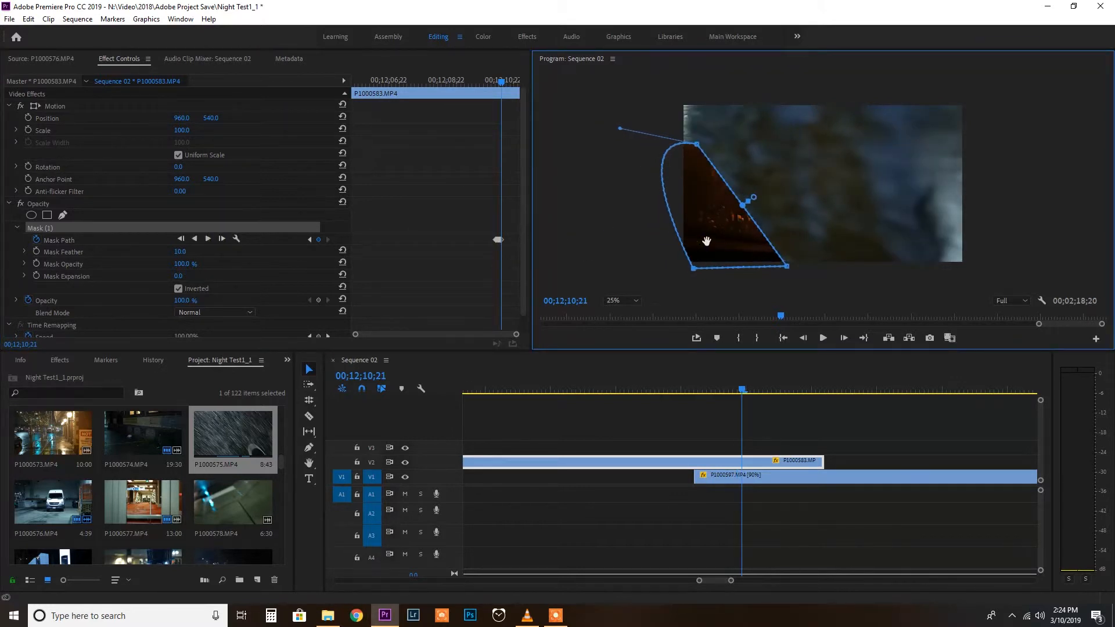
# Pull the lower-left and top mask corners outward to enclose the frame by 00;12;11;04
pyautogui.moveTo(694, 268); pyautogui.dragTo(658, 281)
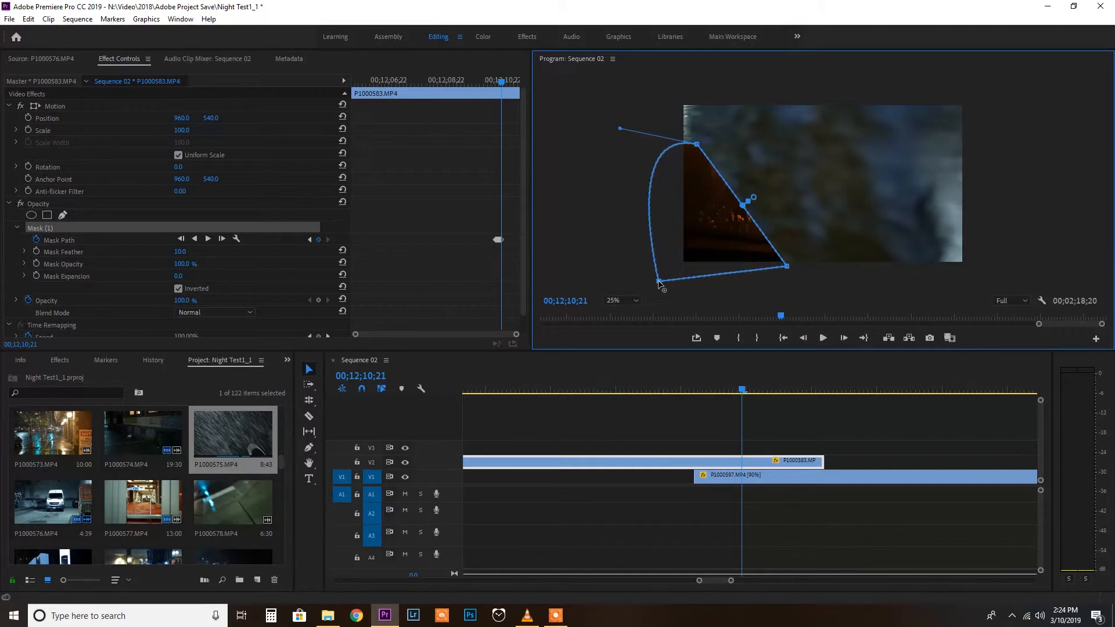
pyautogui.moveTo(689, 116)
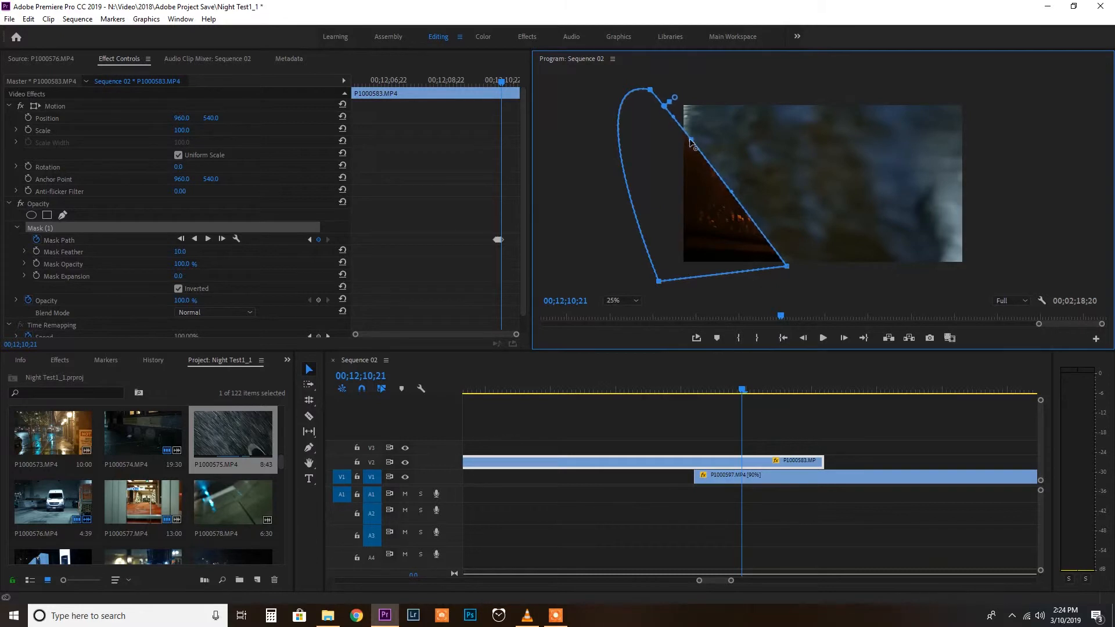
pyautogui.moveTo(690, 143); pyautogui.dragTo(686, 119)
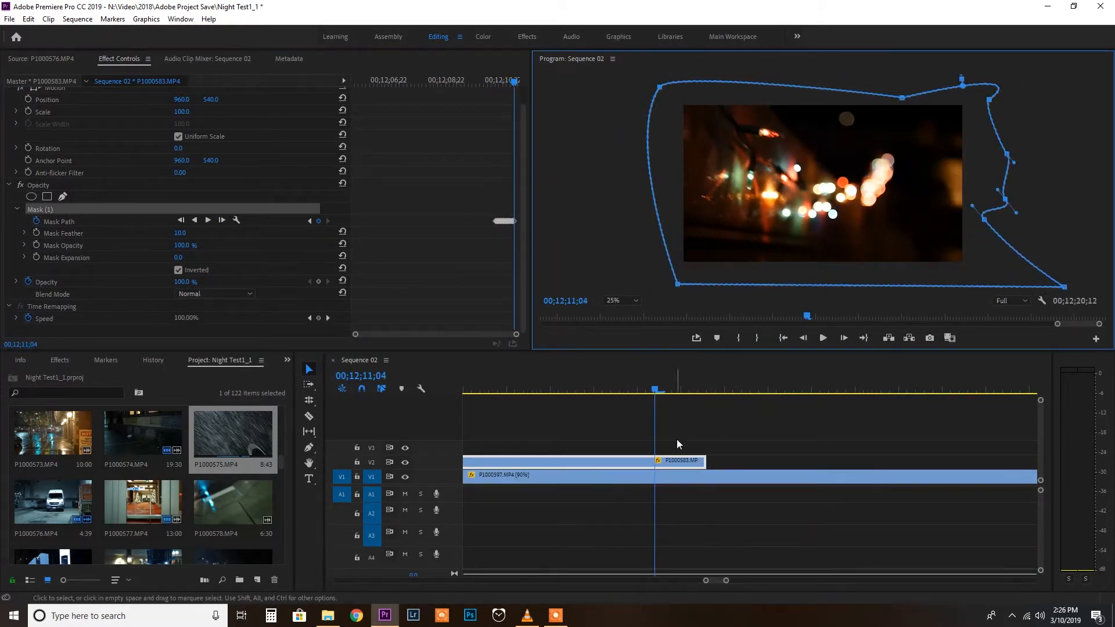
pyautogui.moveTo(817, 453)
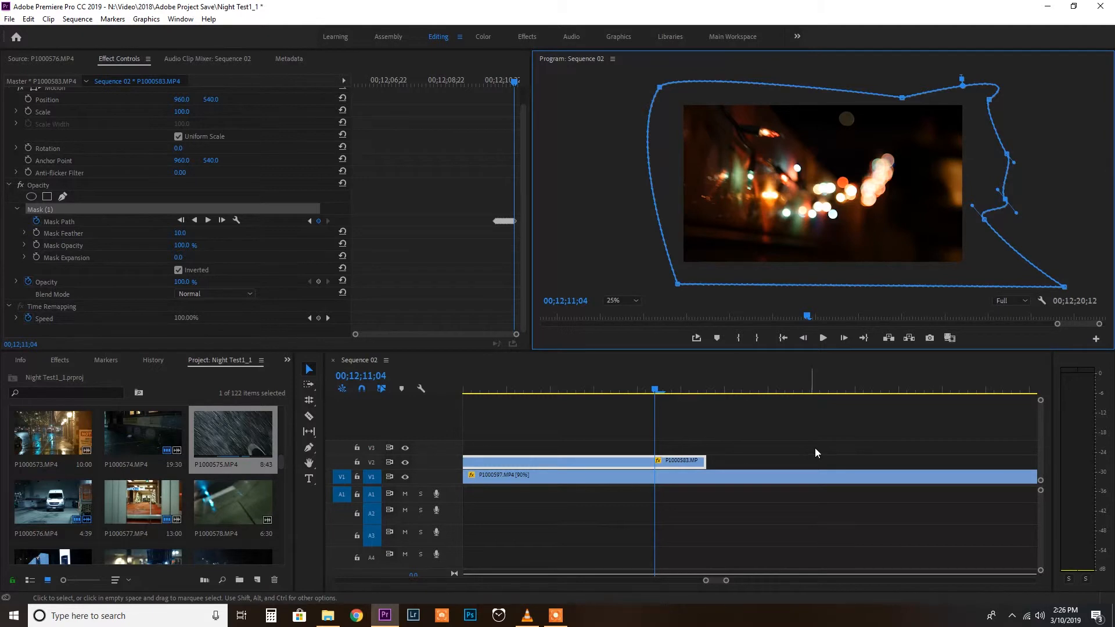
pyautogui.moveTo(1021, 169)
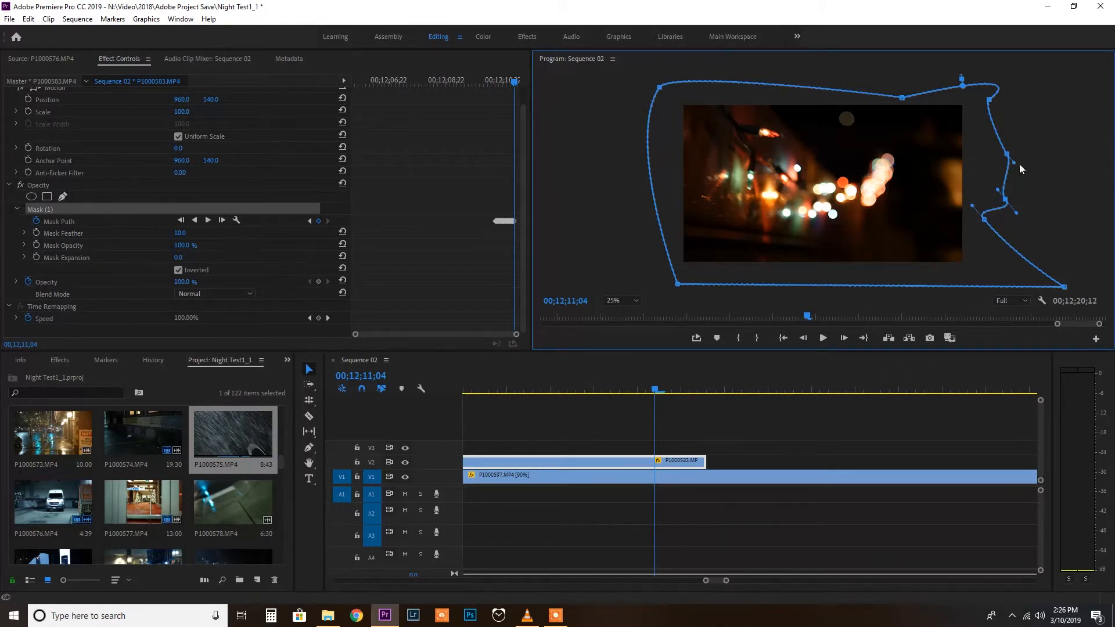
pyautogui.moveTo(1064, 195)
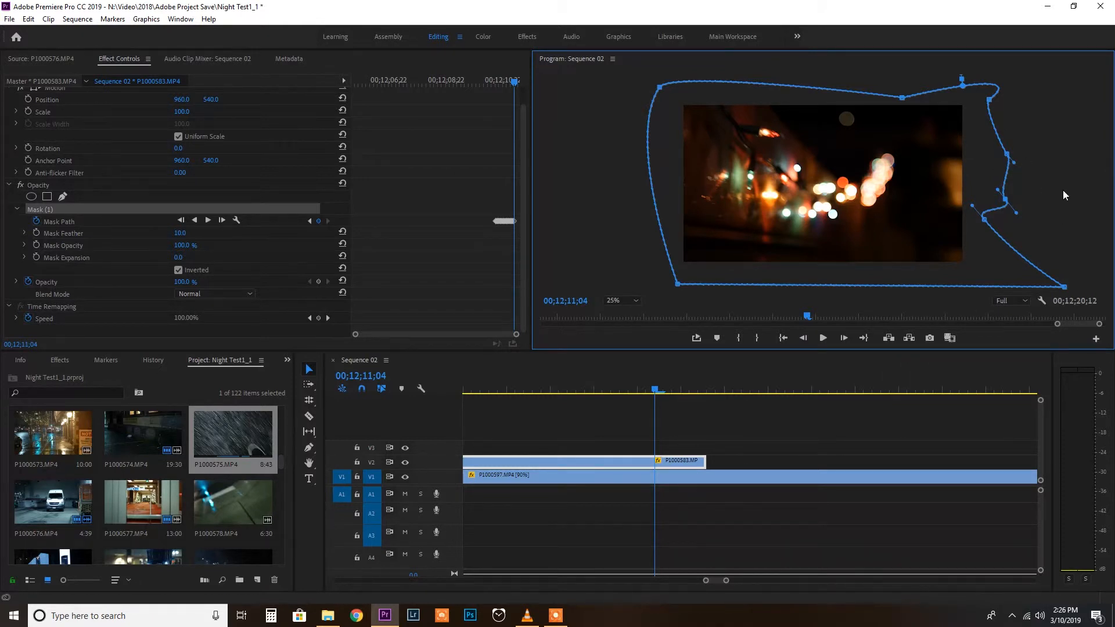
pyautogui.moveTo(976, 199)
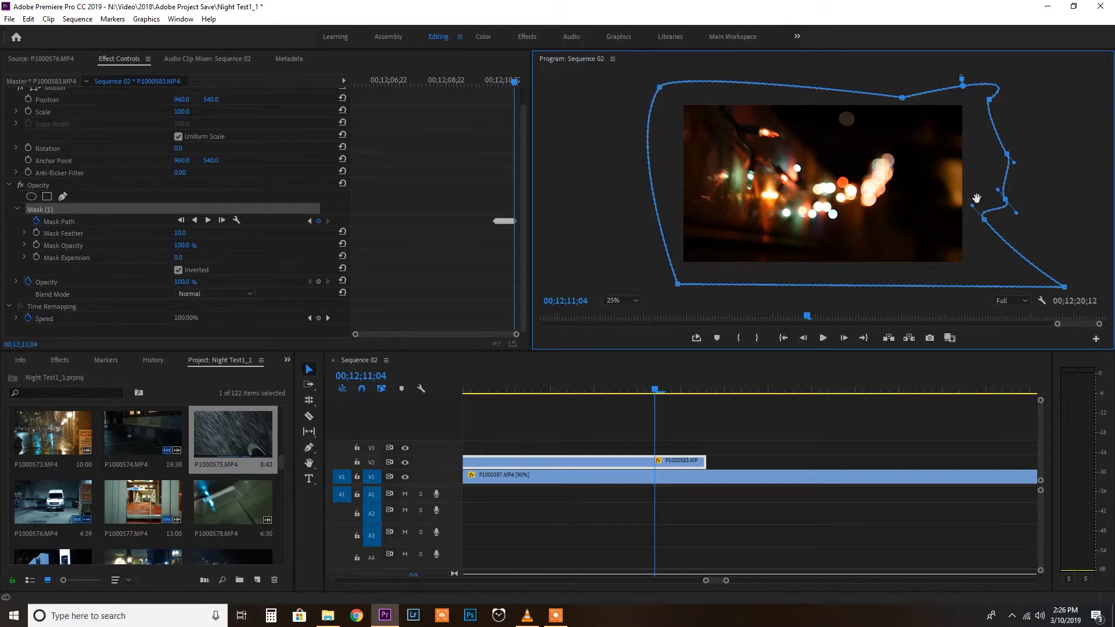
pyautogui.moveTo(949, 248)
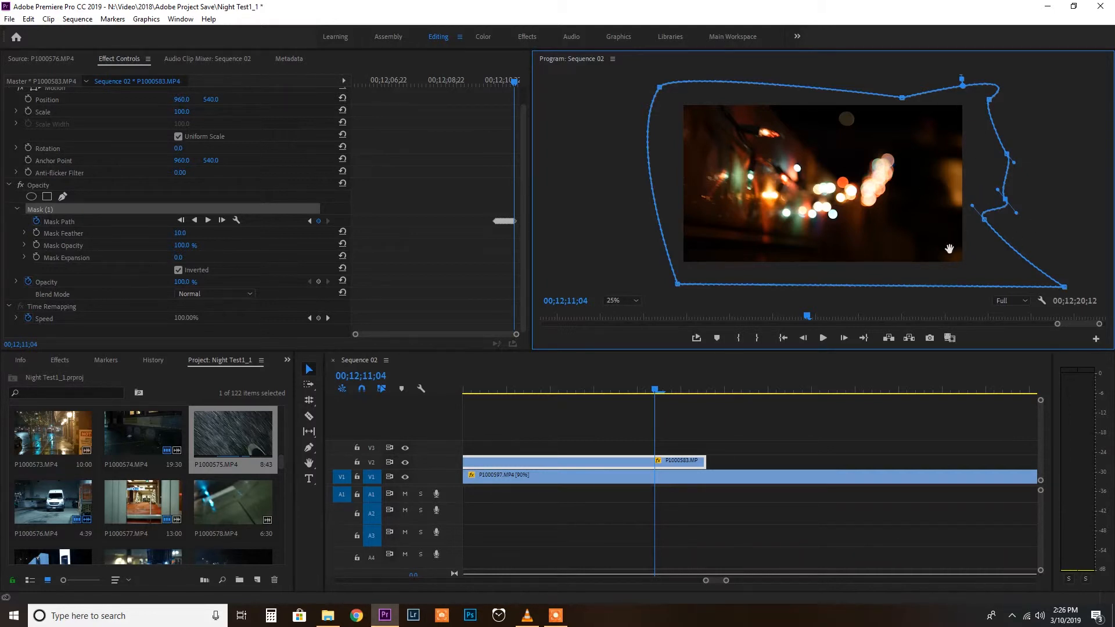
pyautogui.moveTo(950, 243)
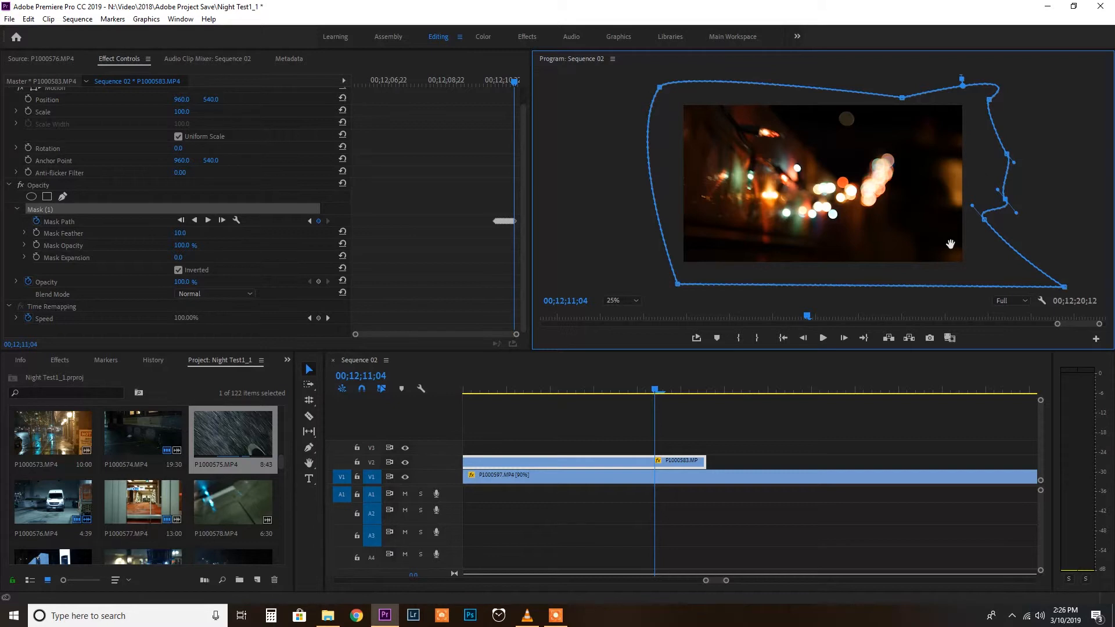
pyautogui.moveTo(701, 187)
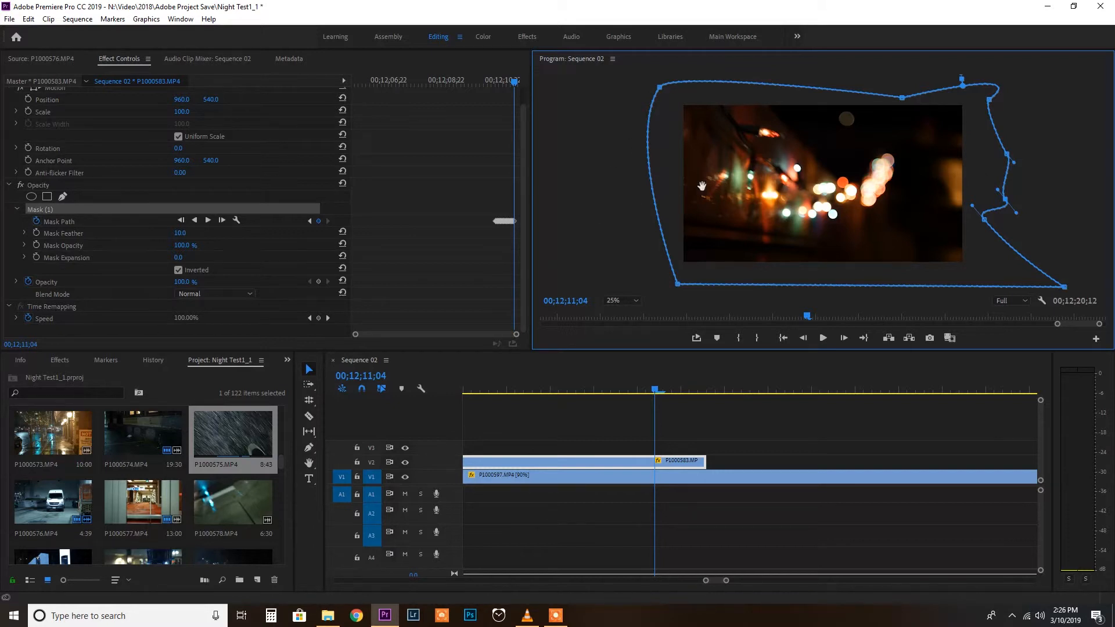
pyautogui.moveTo(909, 119)
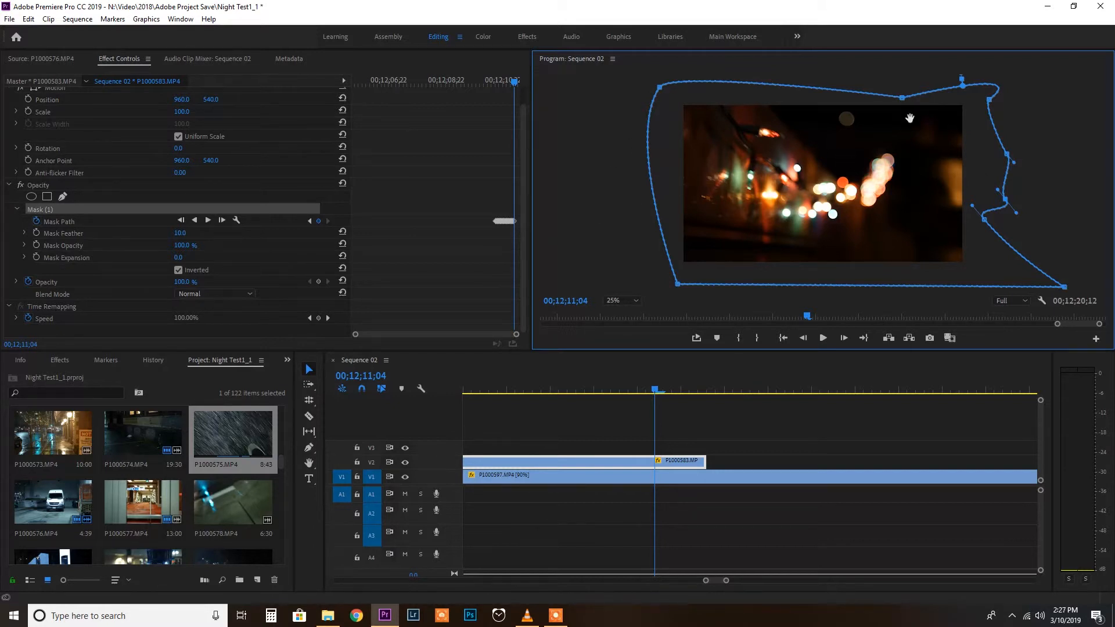
pyautogui.moveTo(977, 212)
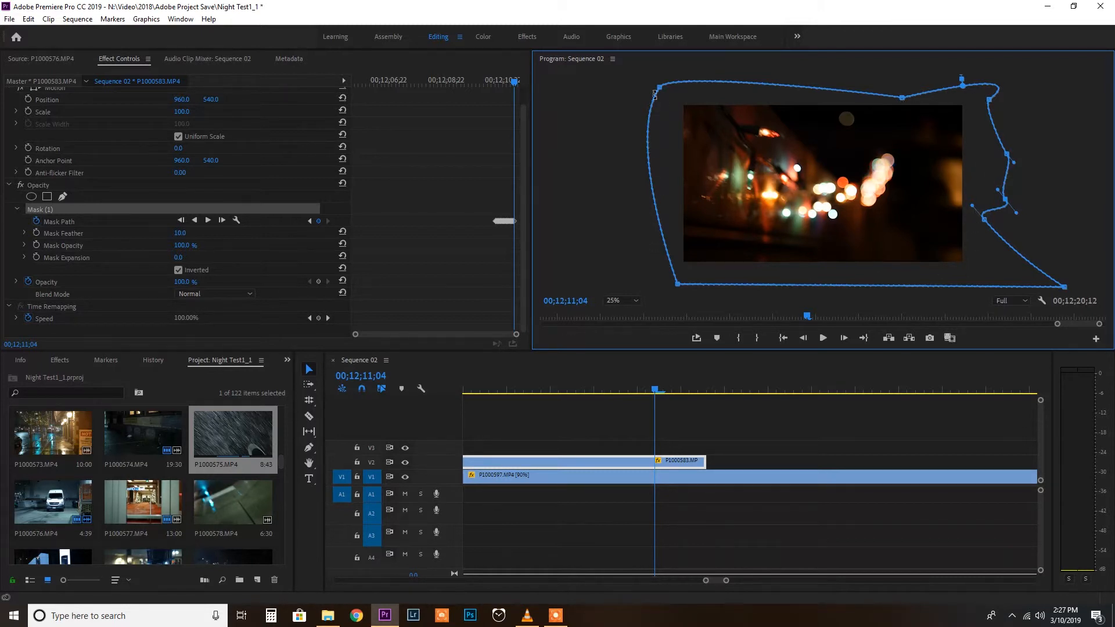
pyautogui.moveTo(985, 146)
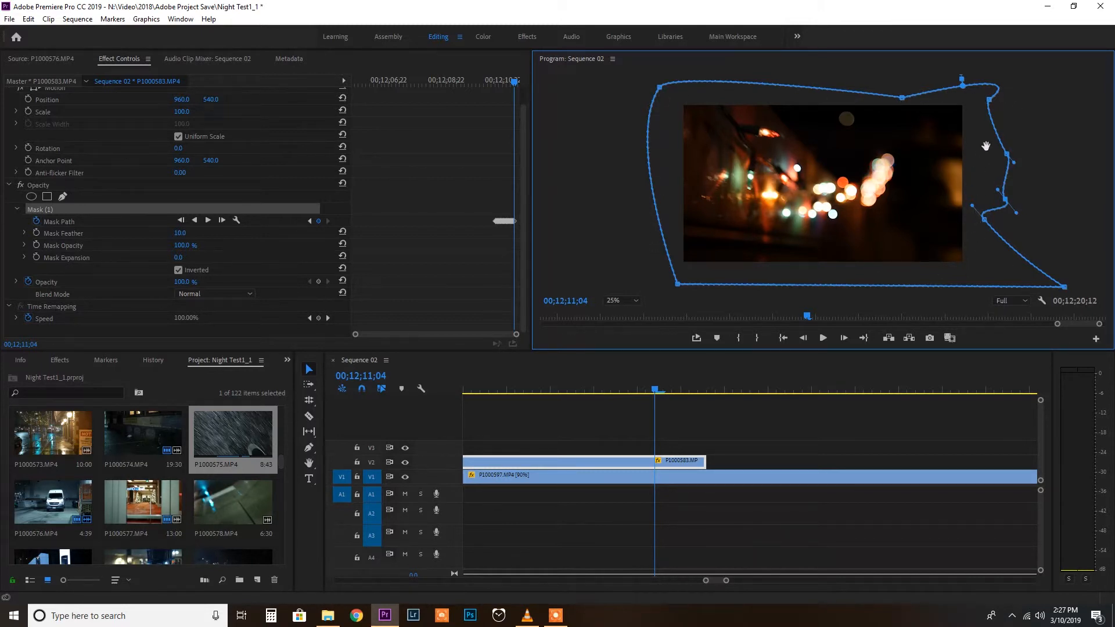
pyautogui.moveTo(965, 128)
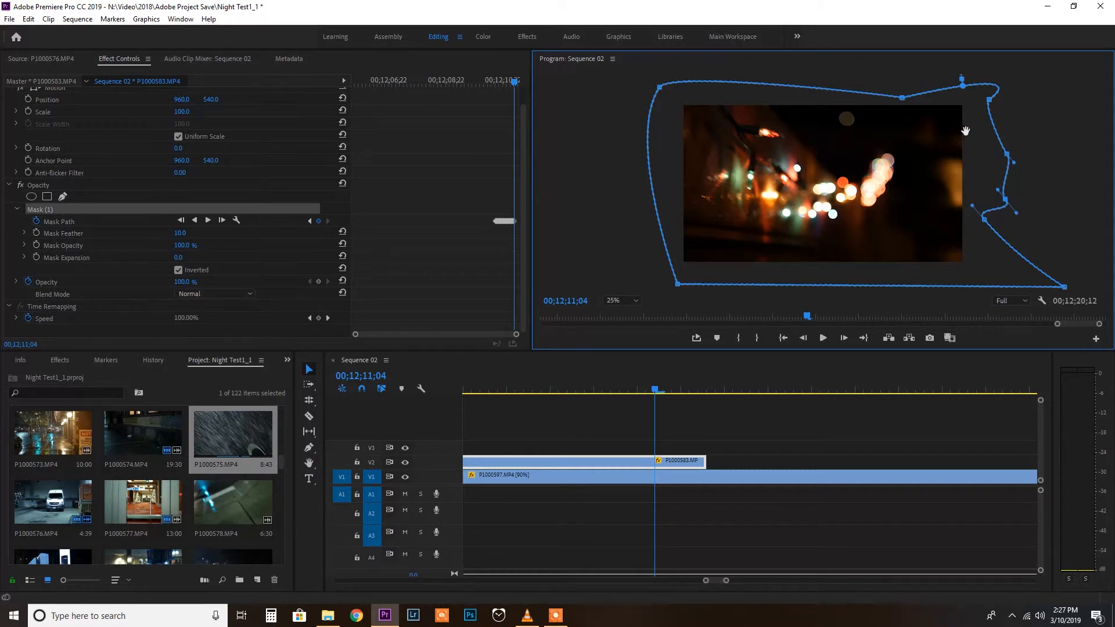
pyautogui.moveTo(951, 157)
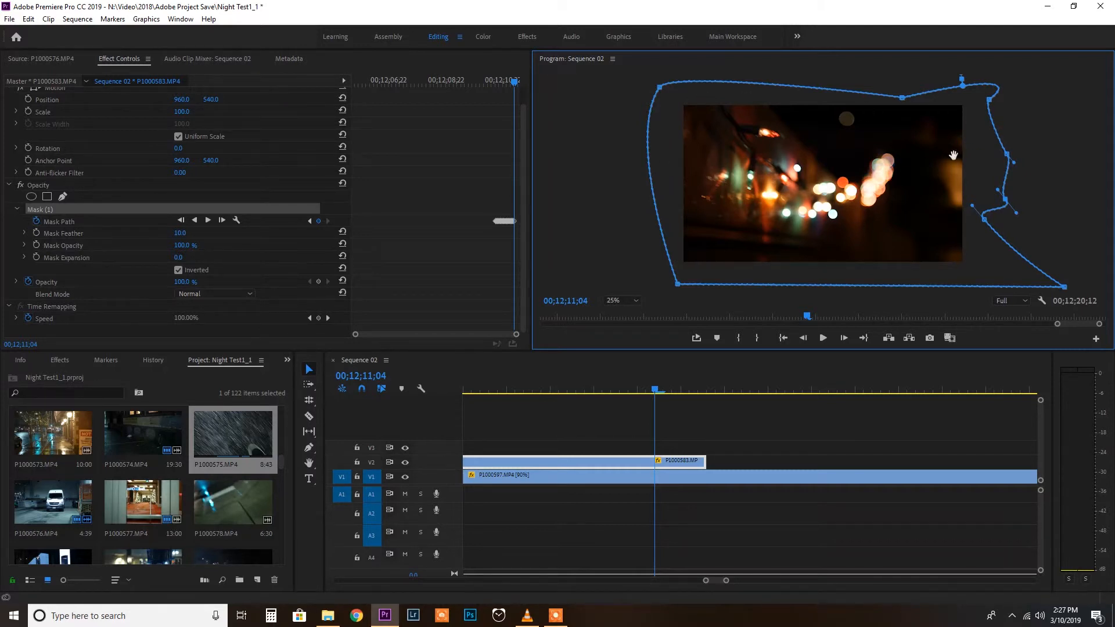
pyautogui.moveTo(445, 292)
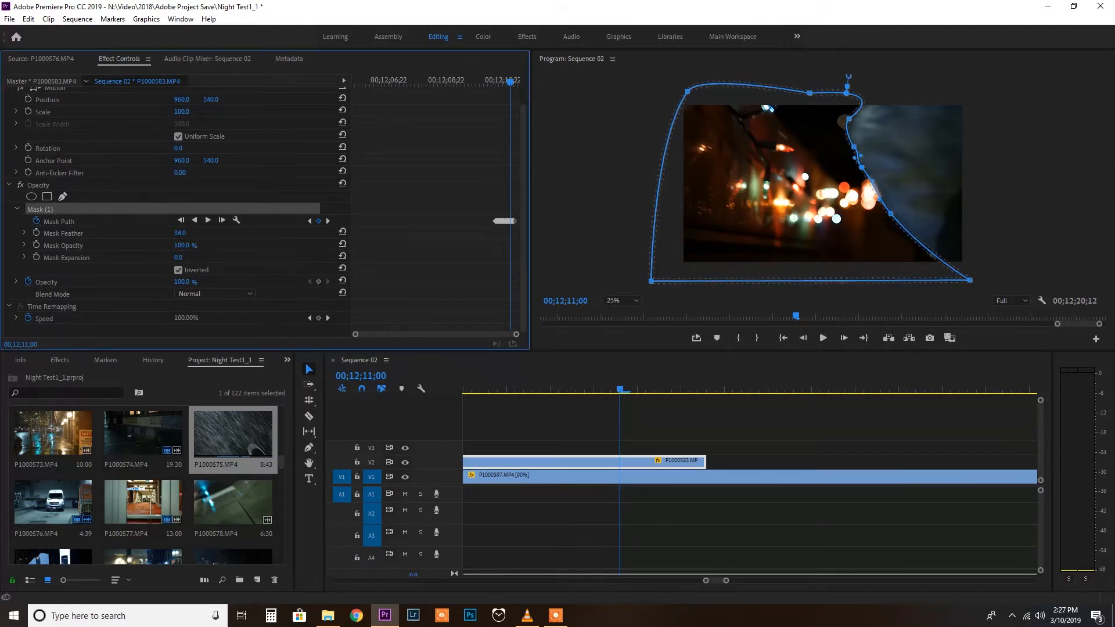
# Raise Mask Feather to 59, move the playhead, and select the bokeh clip P1000597
pyautogui.moveTo(180, 232); pyautogui.dragTo(191, 232)
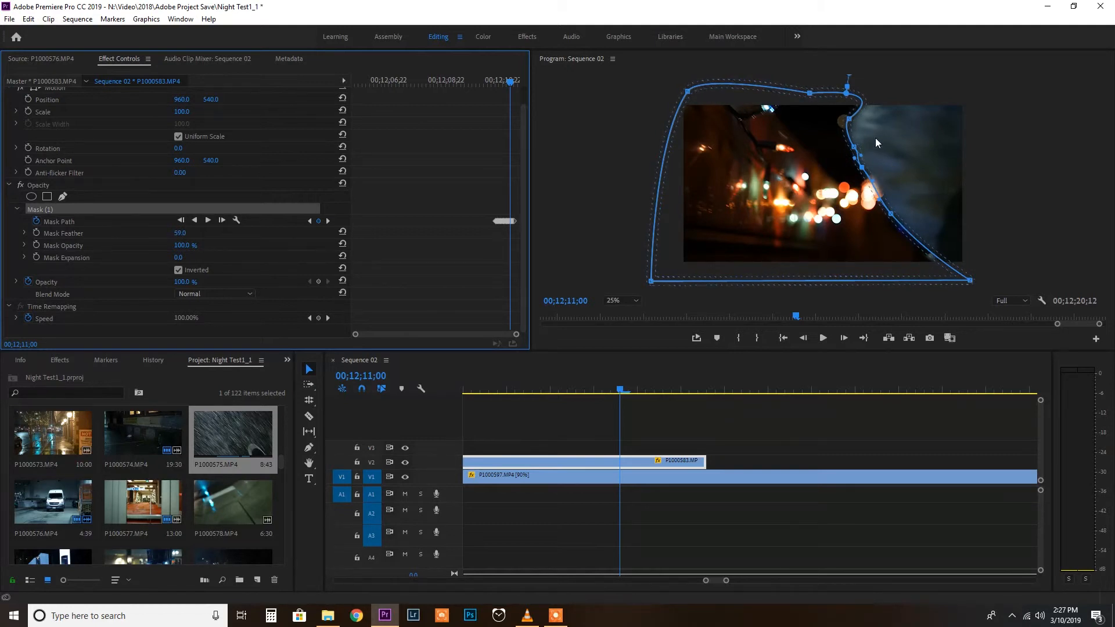
pyautogui.click(794, 390)
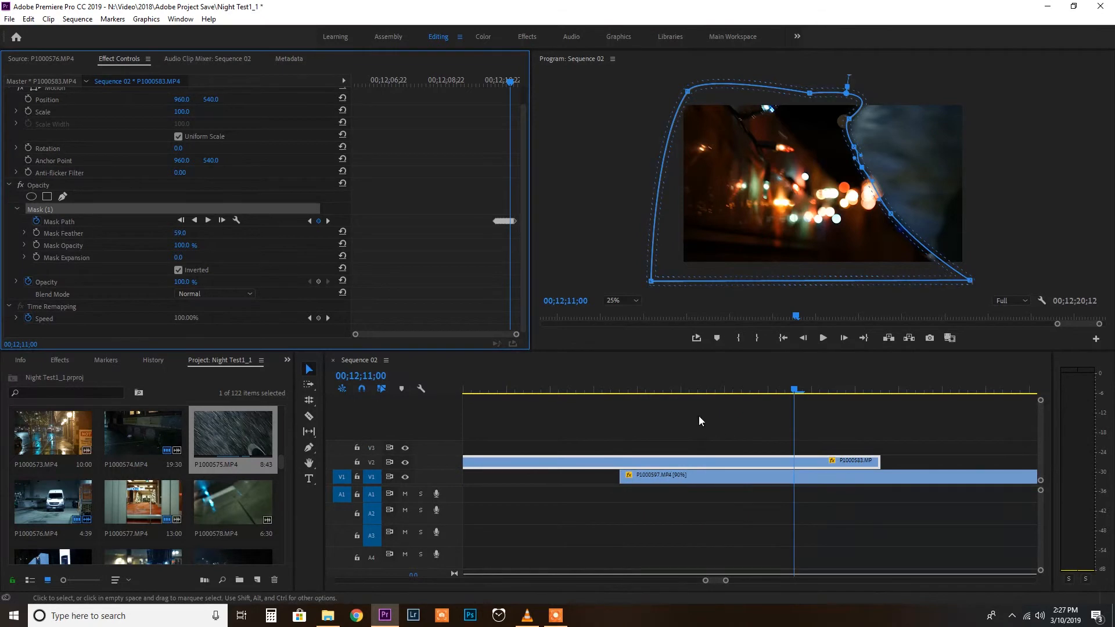
pyautogui.click(586, 395)
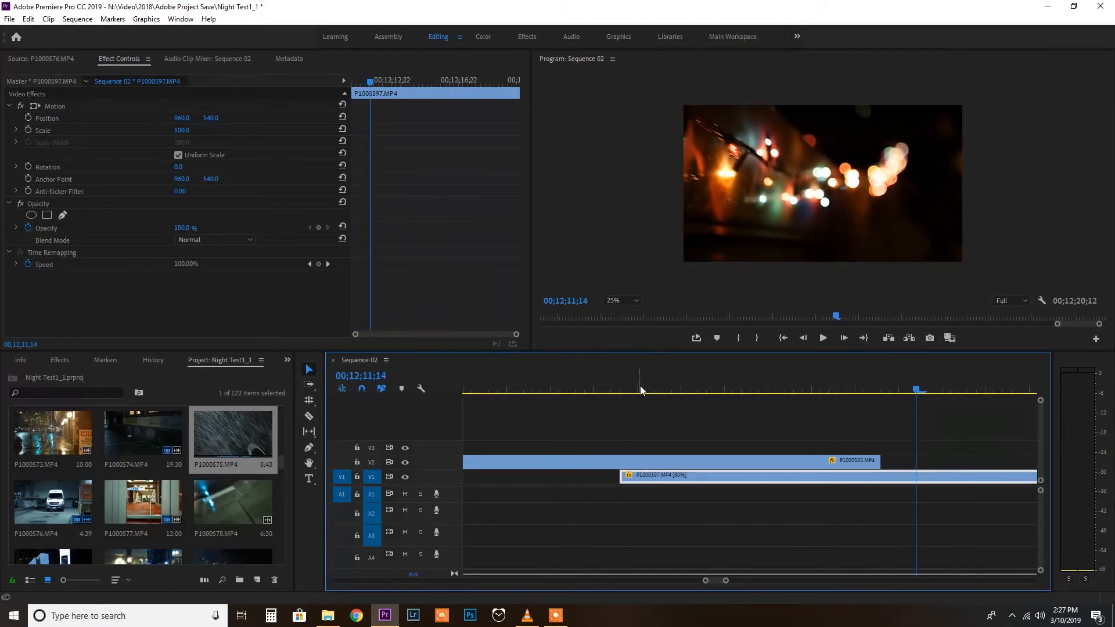
pyautogui.click(689, 388)
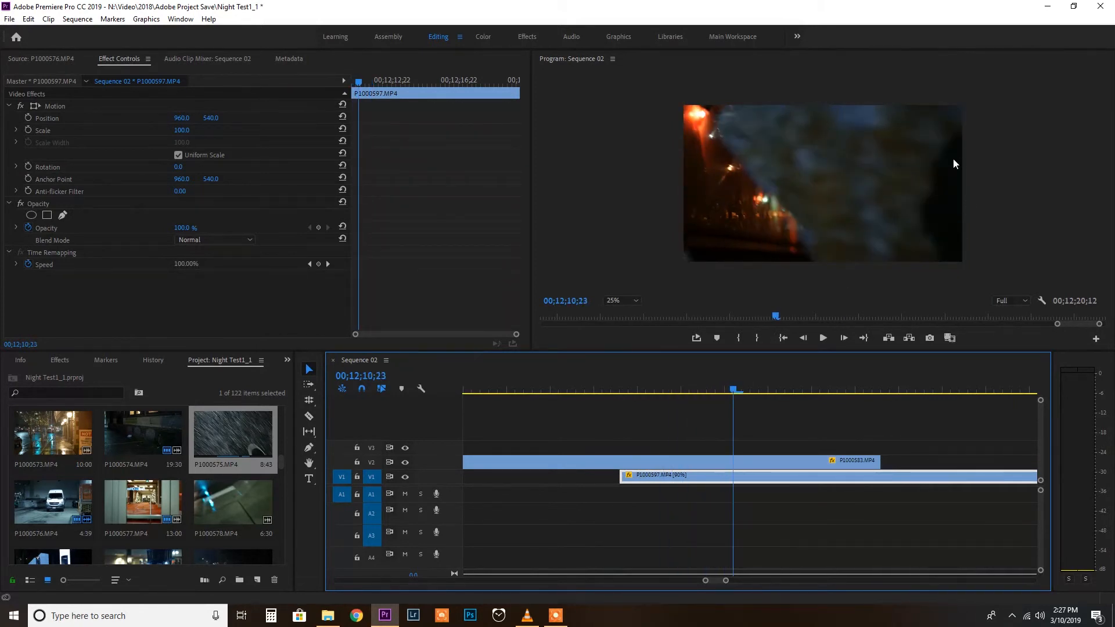
pyautogui.moveTo(875, 385)
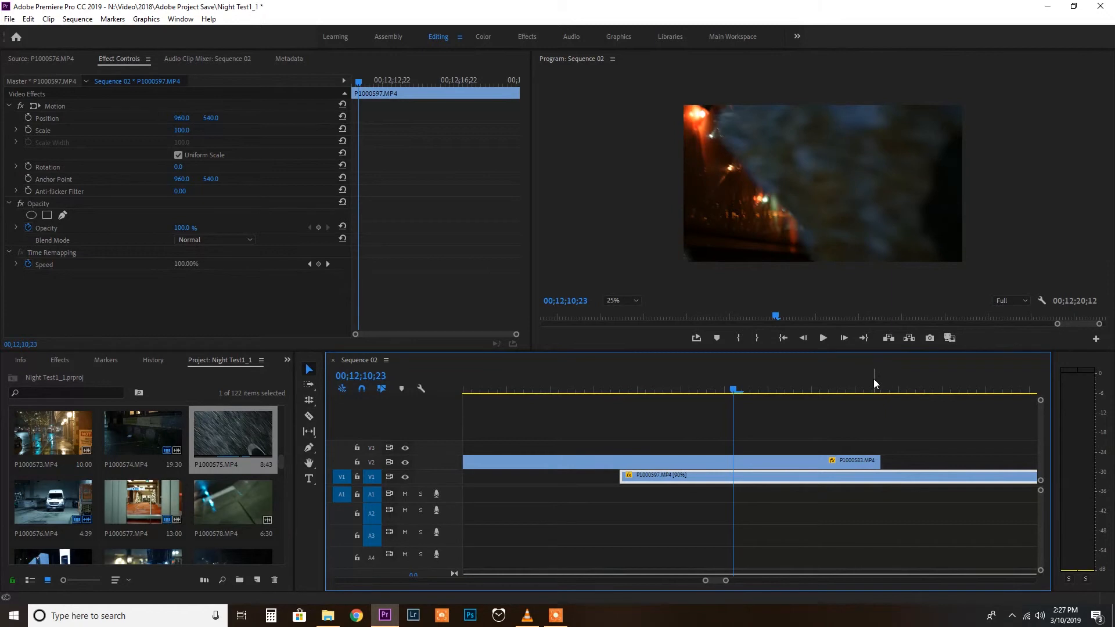
pyautogui.moveTo(870, 376)
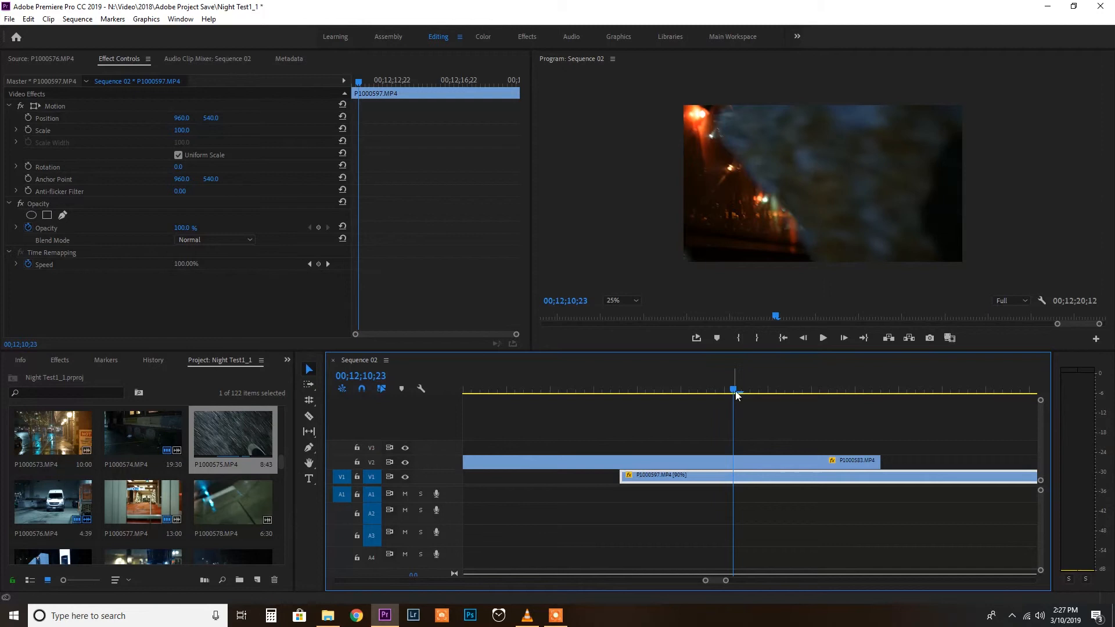
pyautogui.moveTo(735, 389); pyautogui.dragTo(784, 389)
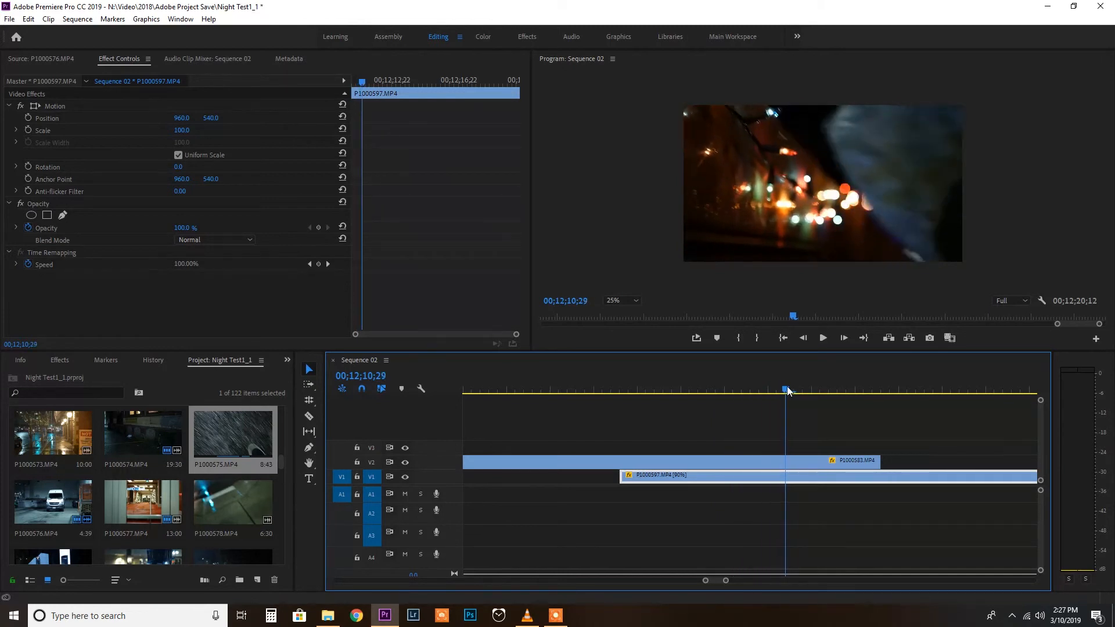
pyautogui.click(795, 389)
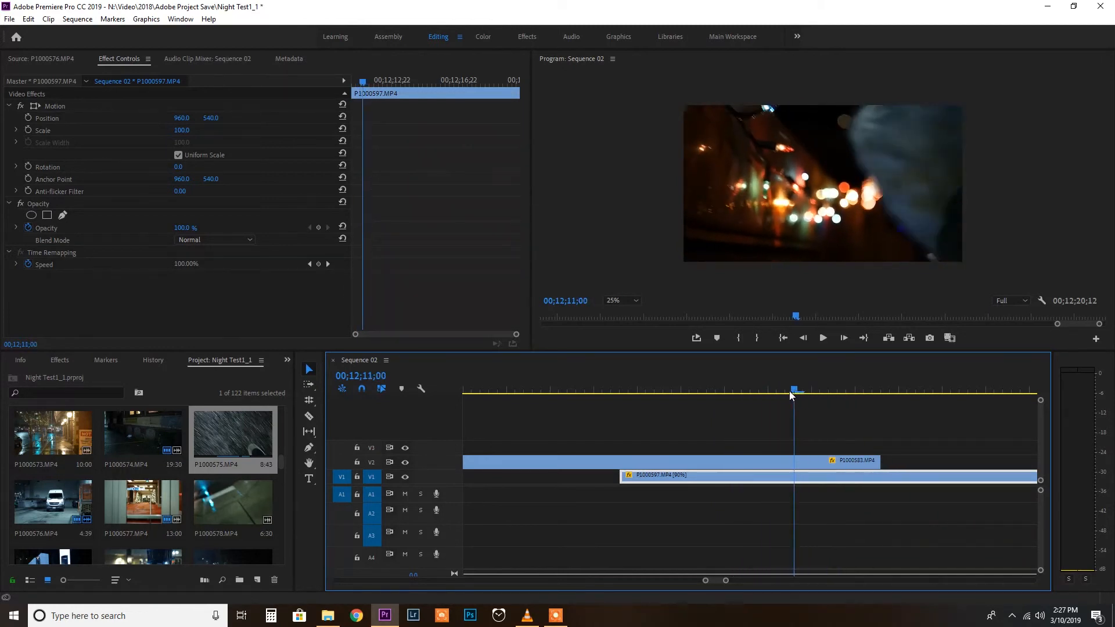
pyautogui.moveTo(794, 390); pyautogui.dragTo(706, 389)
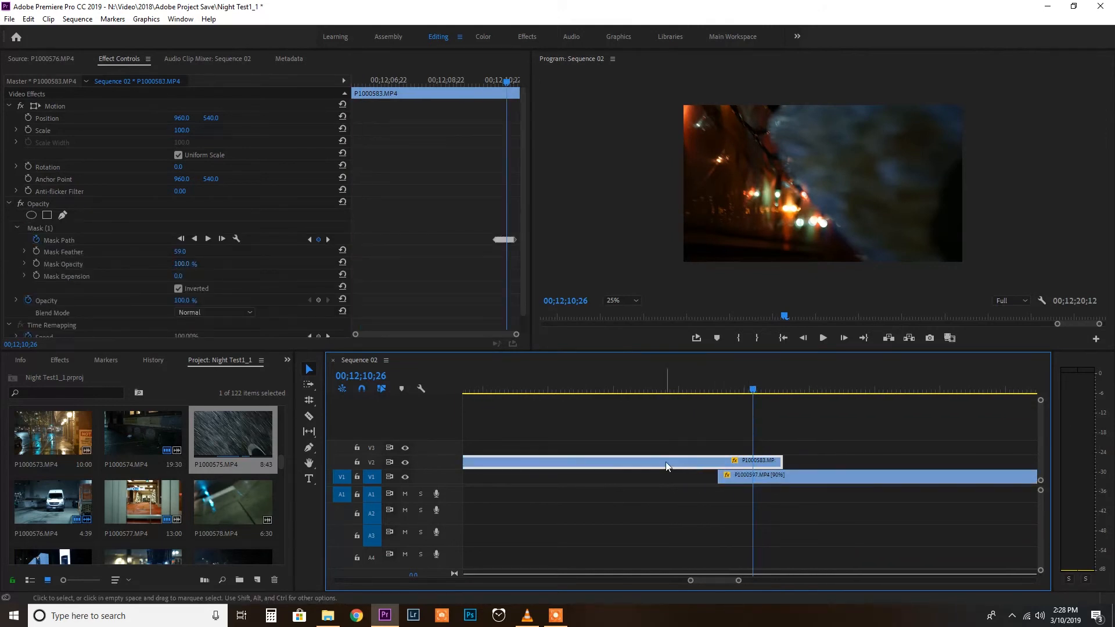
# Move the playhead to 00;12;11;03 to check the bokeh reveal
pyautogui.click(767, 392)
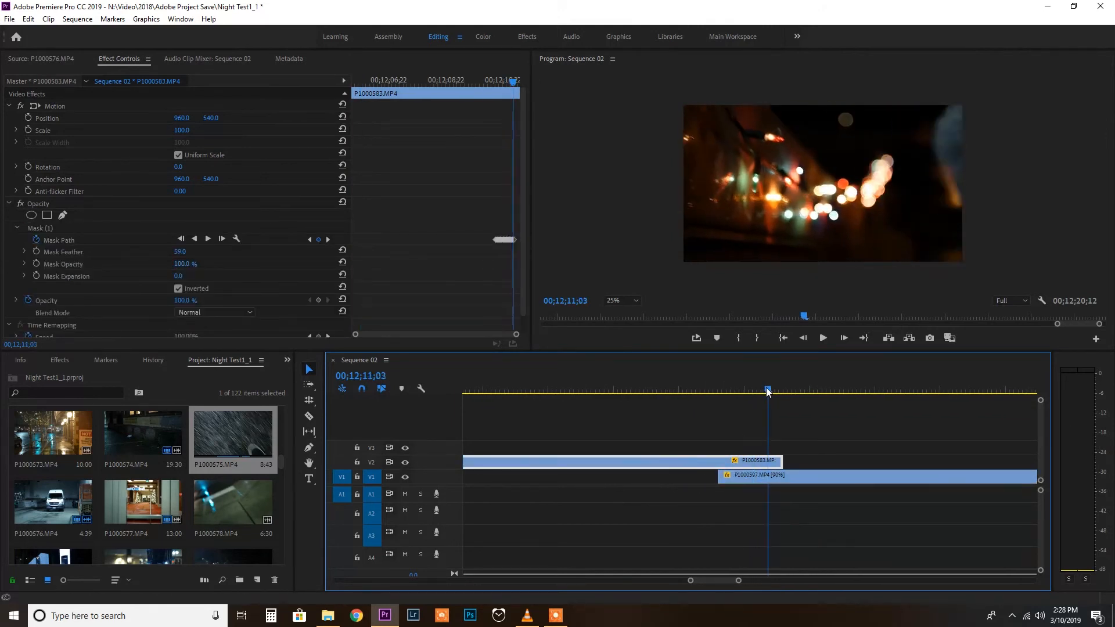